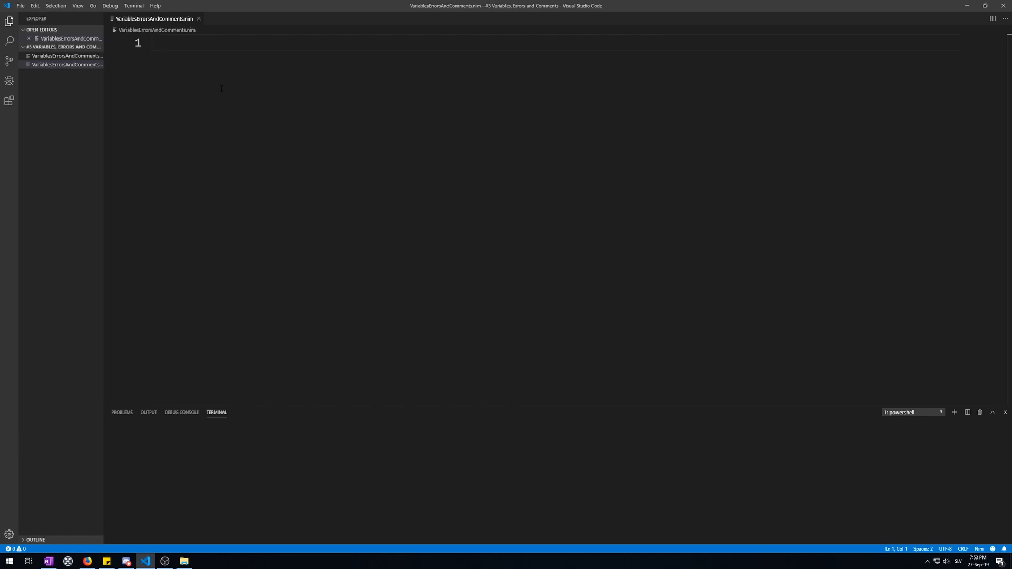
Write a block comment holding fgfgfgf and the line This is a multiline comment.
click(153, 42)
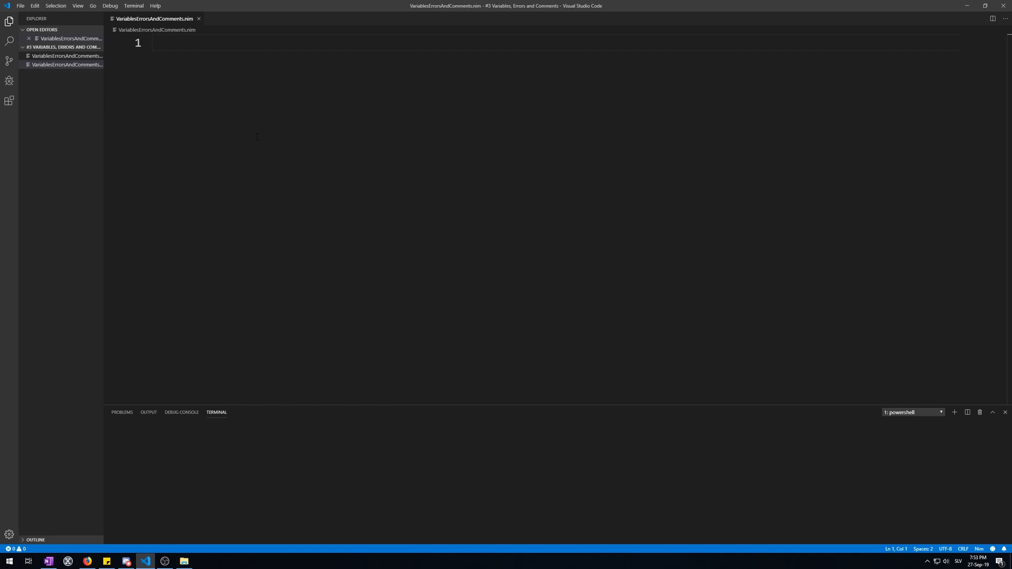
text(#[]#)
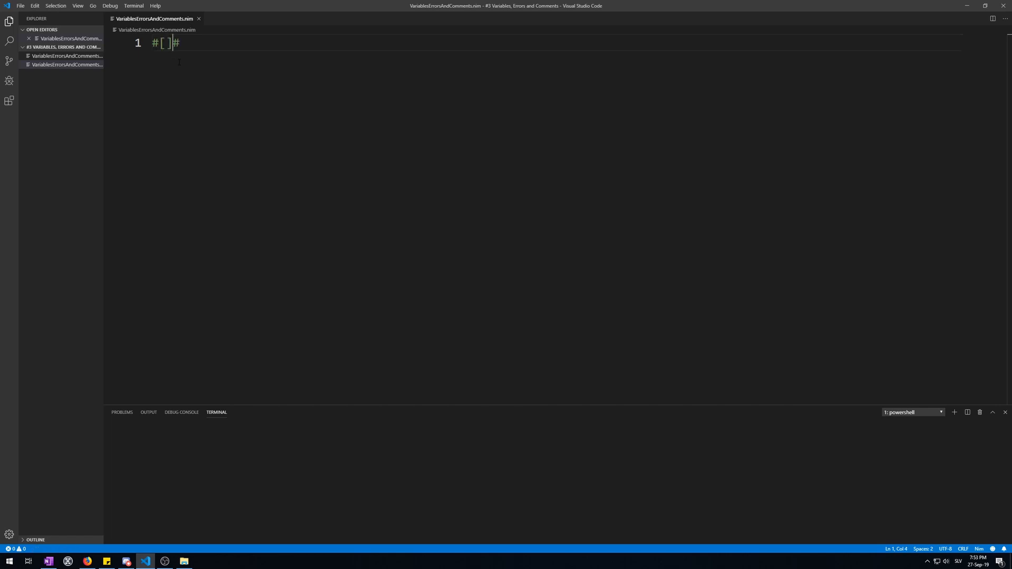
text(fg)
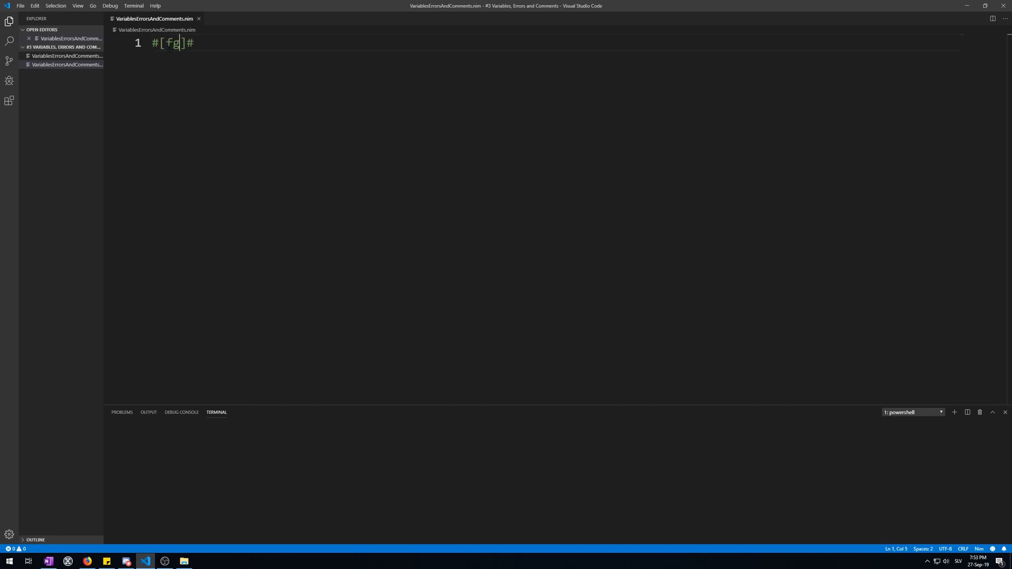
text(fgfgf)
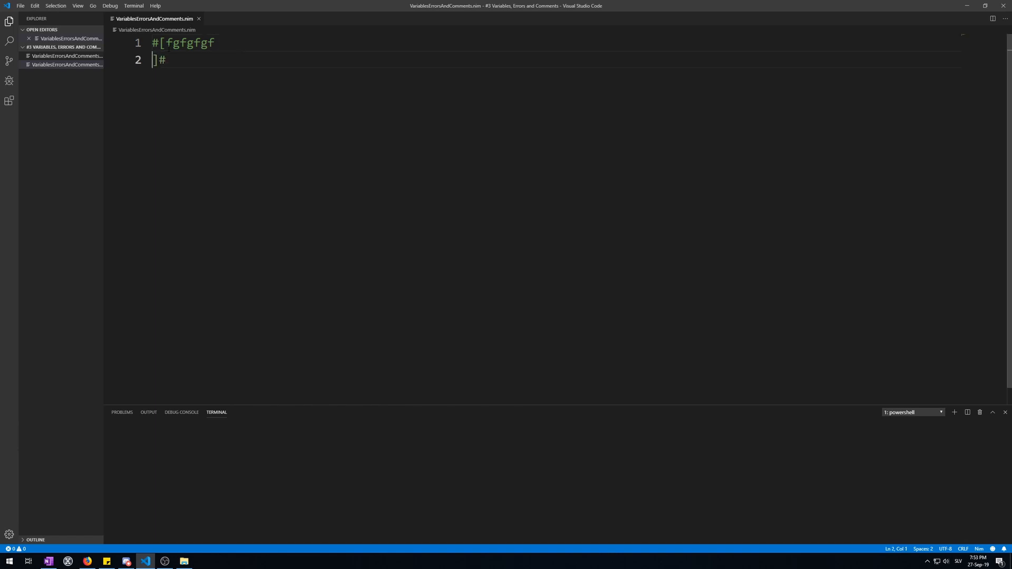
key(Enter)
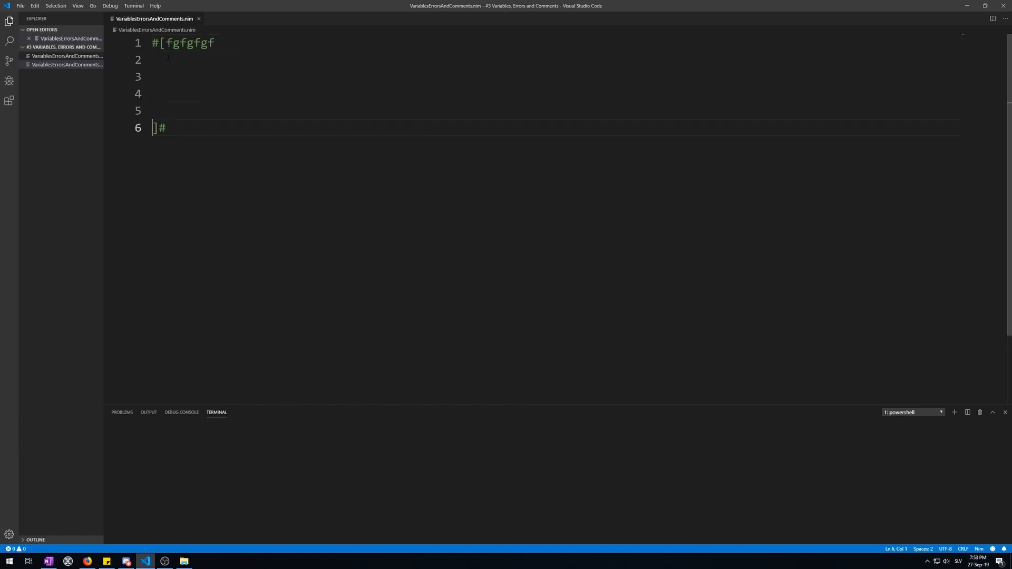
text(This is)
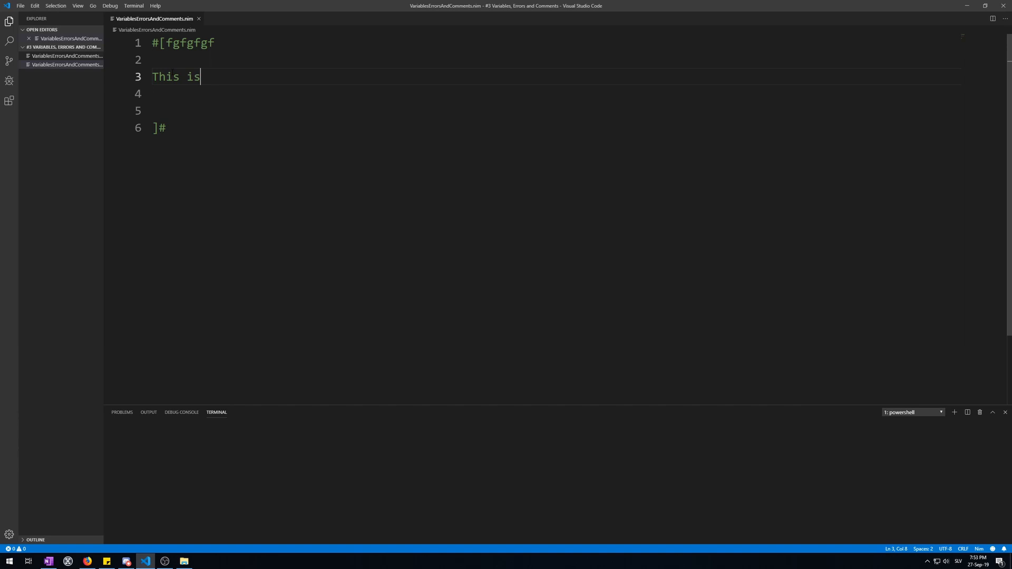
text(a multiline)
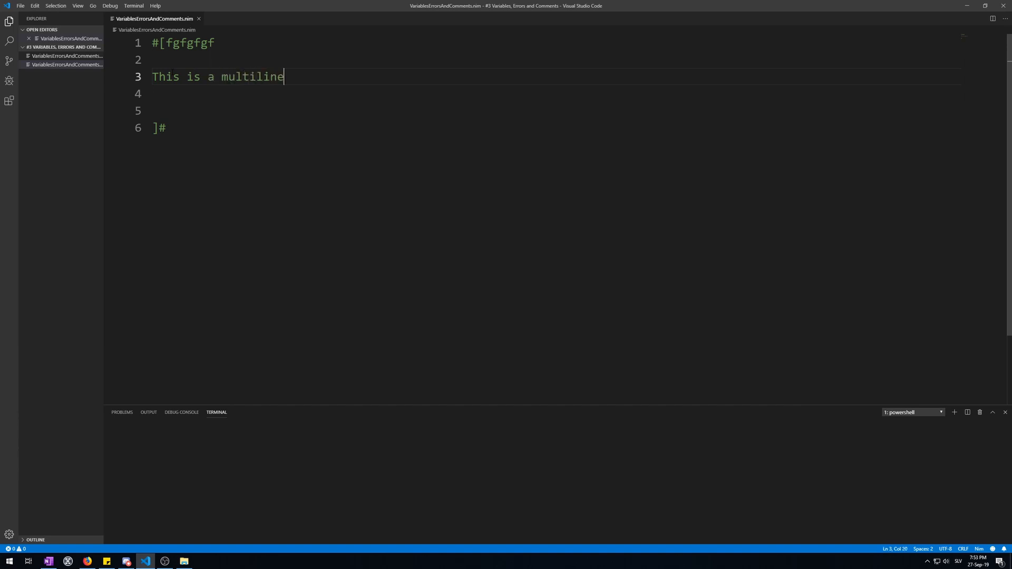
text(comment)
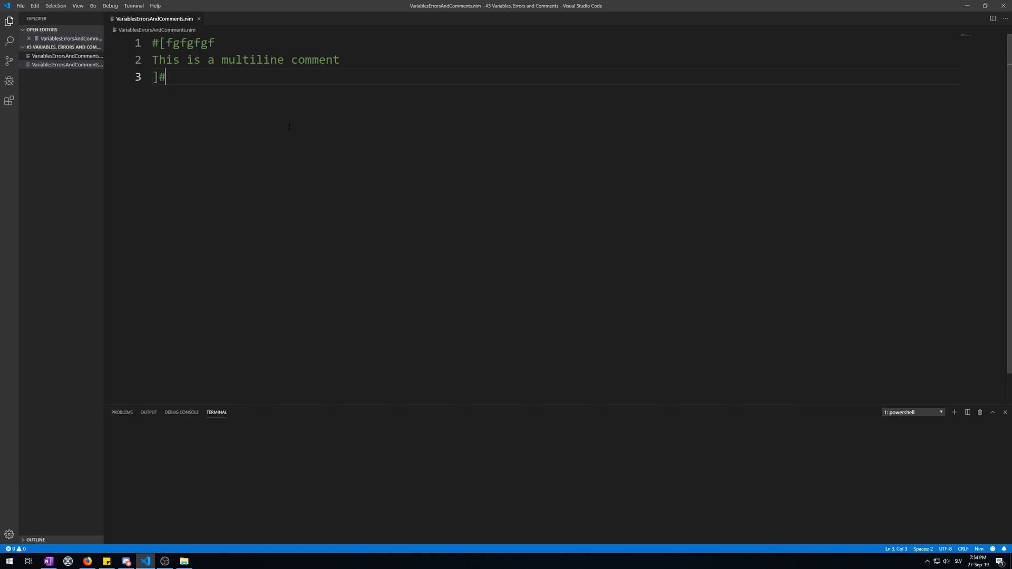
Toggle the block comment markers off and back on, leaving the cursor after the block.
key(ctrl+a)
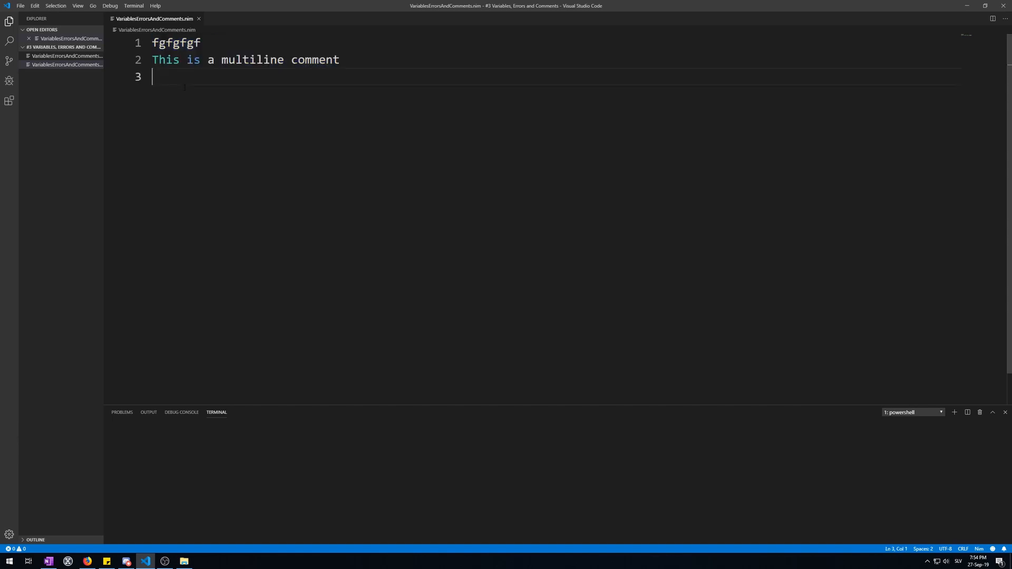
key(ctrl+a)
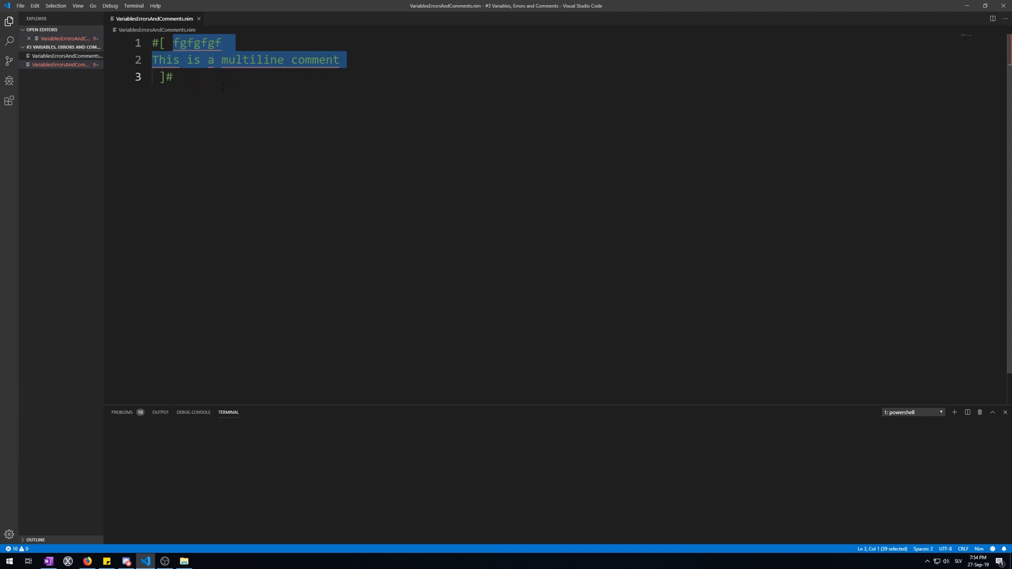
click(173, 77)
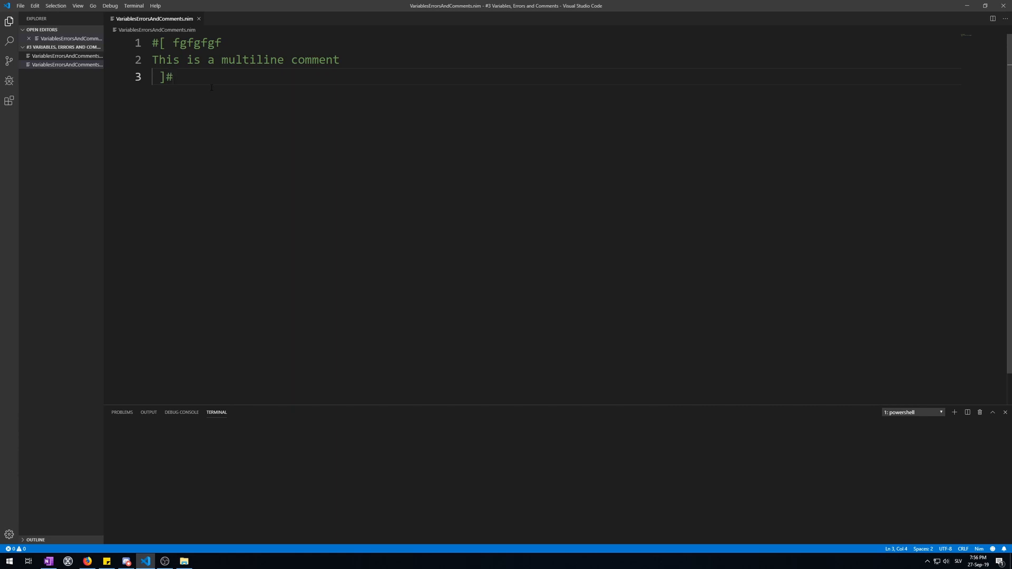
Add var a = nil with the note nil = NOTHING = NO TYPE and comment out the declaration.
key(enter)
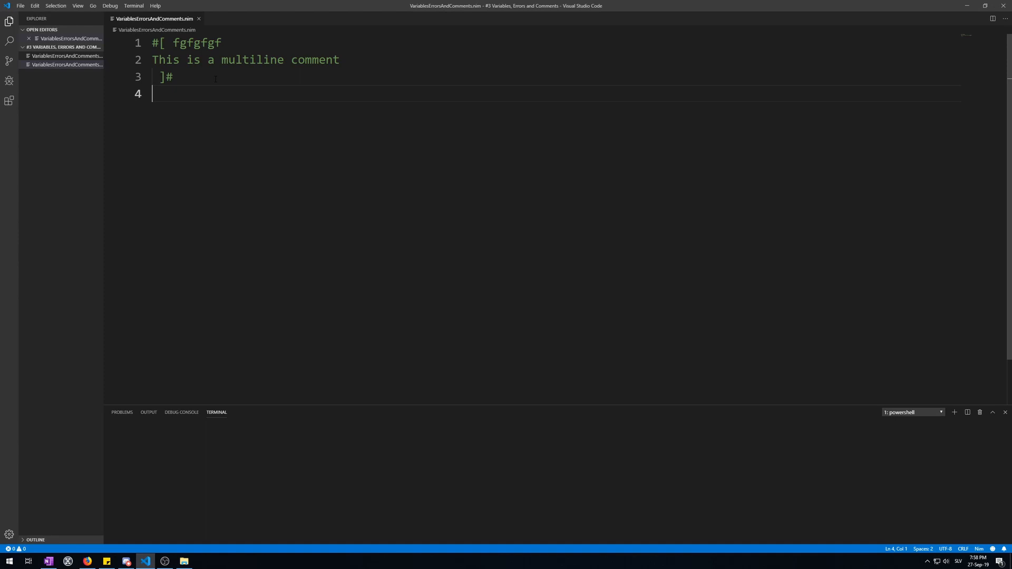
text(var a =)
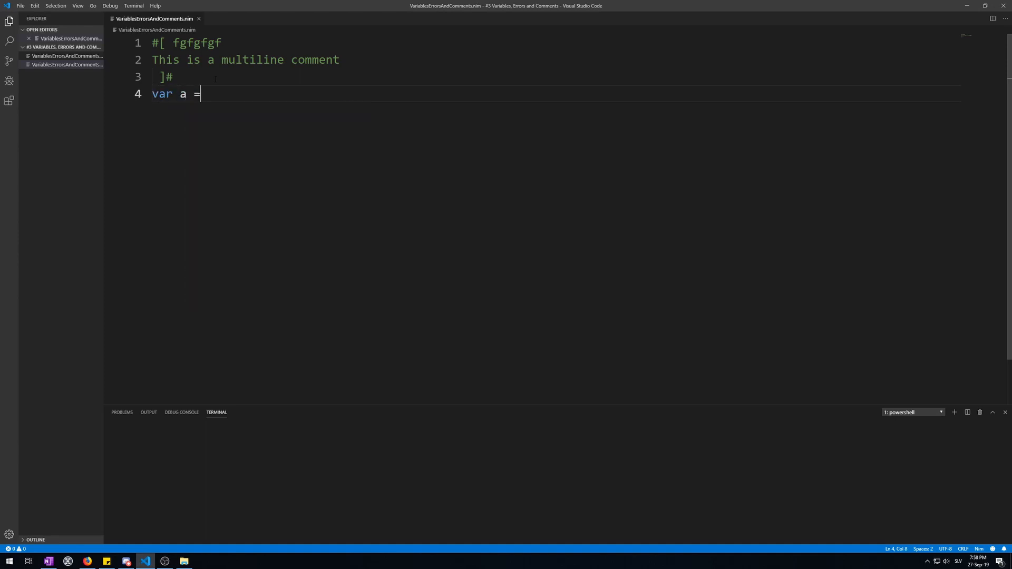
text(nil #)
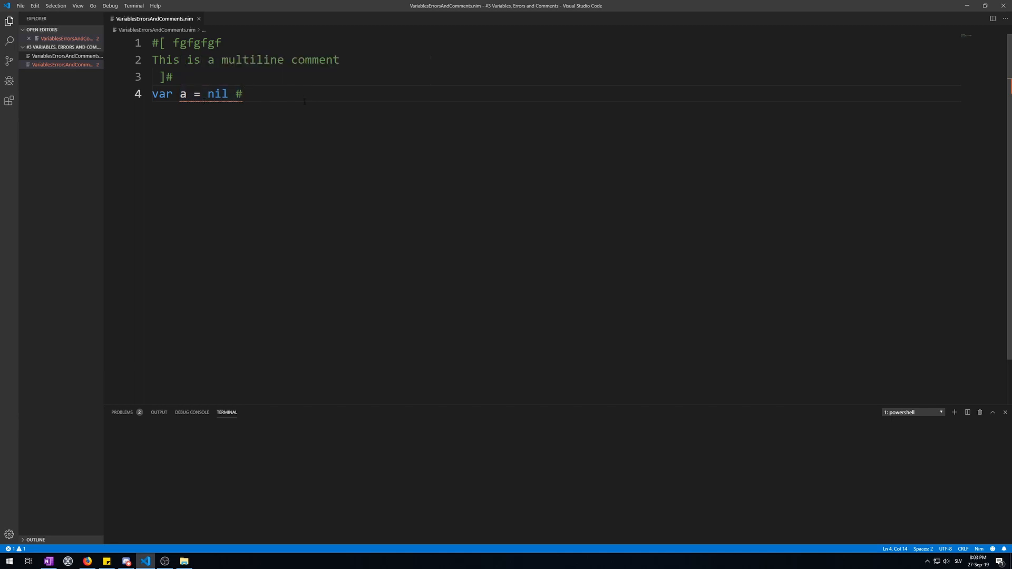
text(nil = NOTHING)
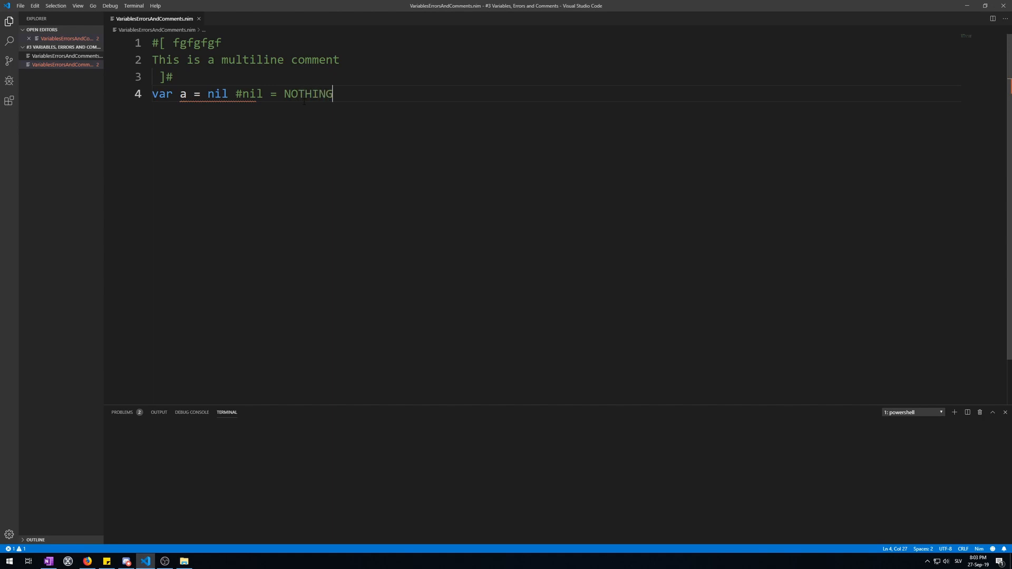
text(=)
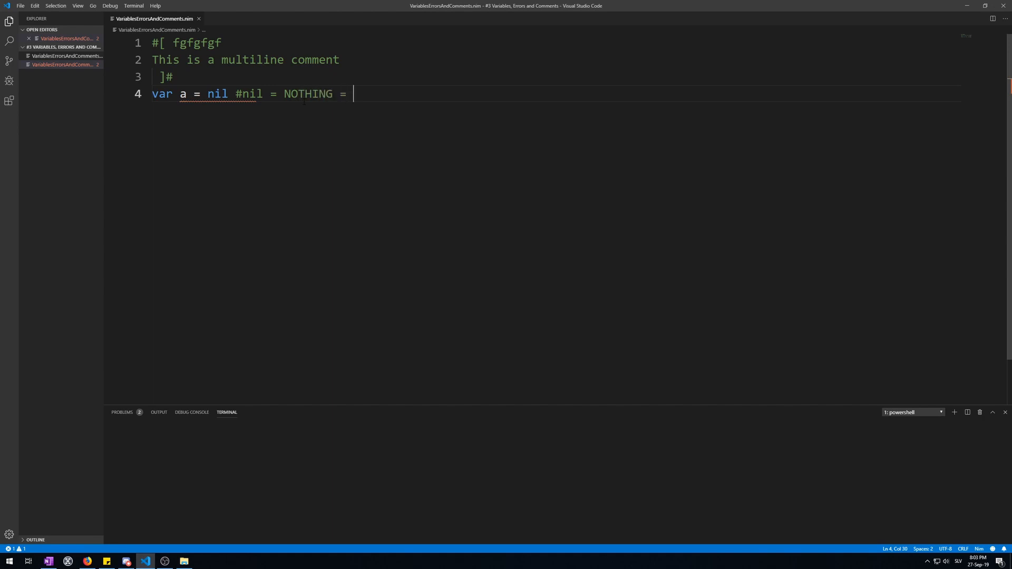
text(NO TYPE)
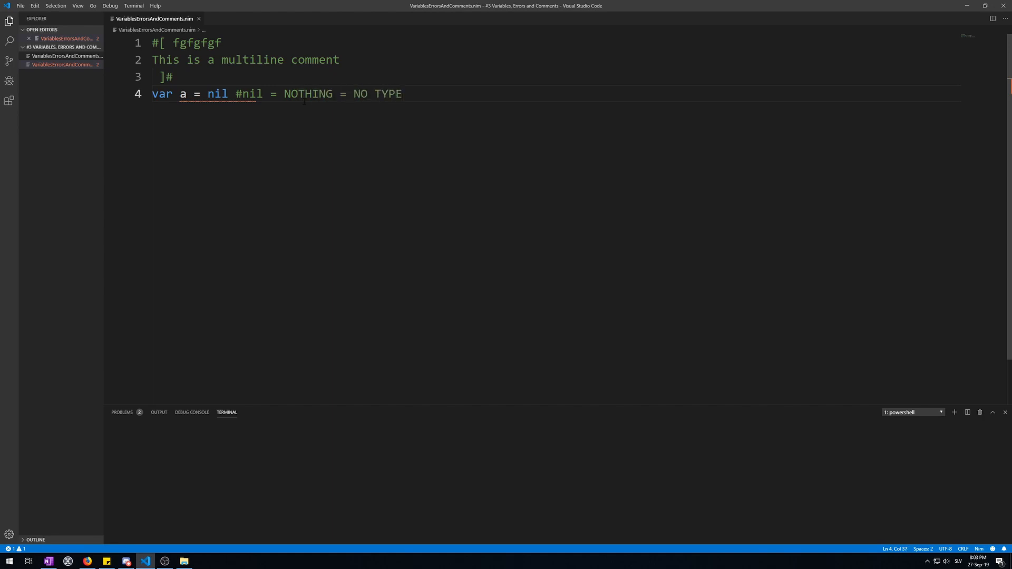
drag(152, 94, 228, 93)
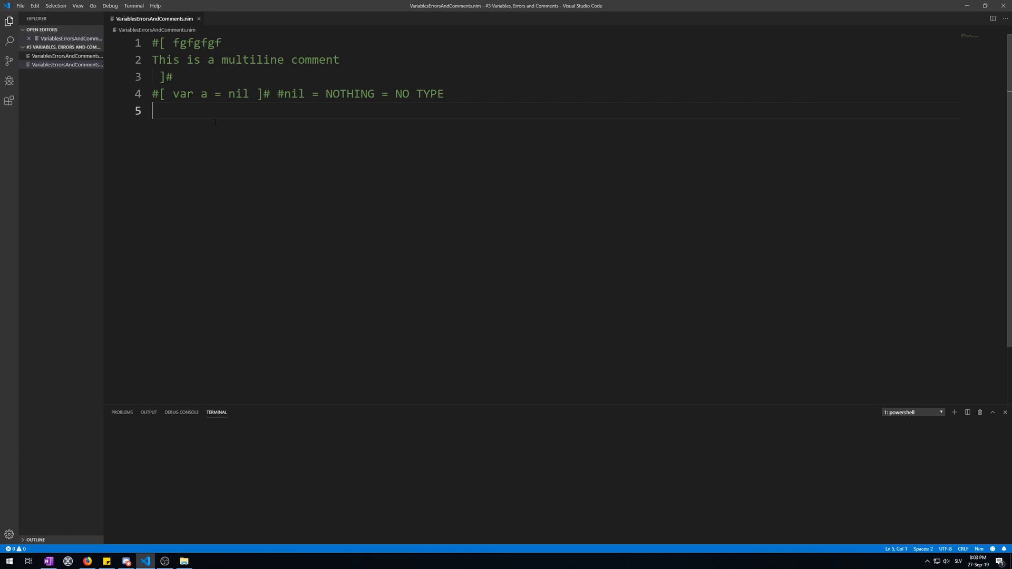
Declare var a typed as string on line 5.
text(var a: str)
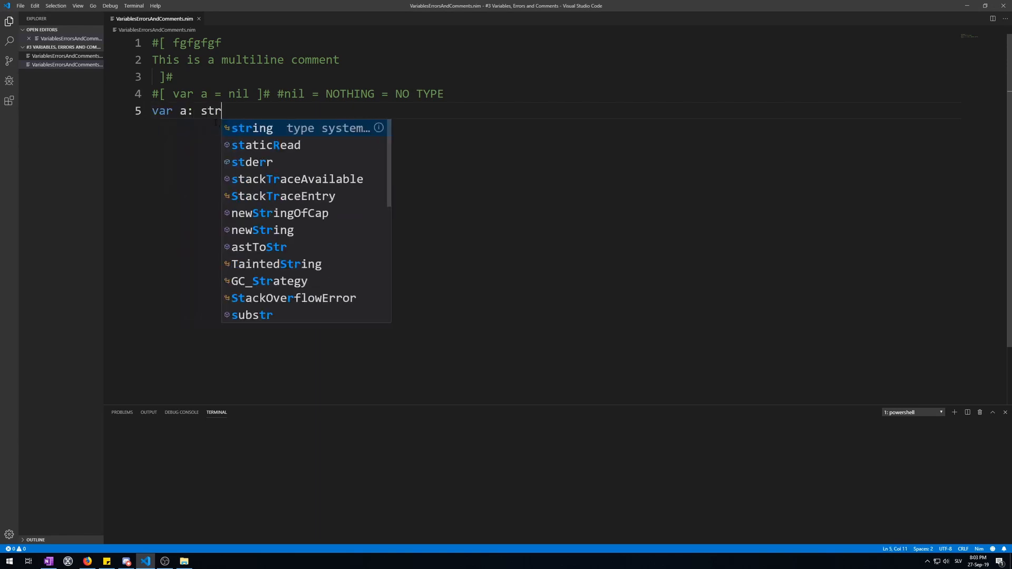
text(ing)
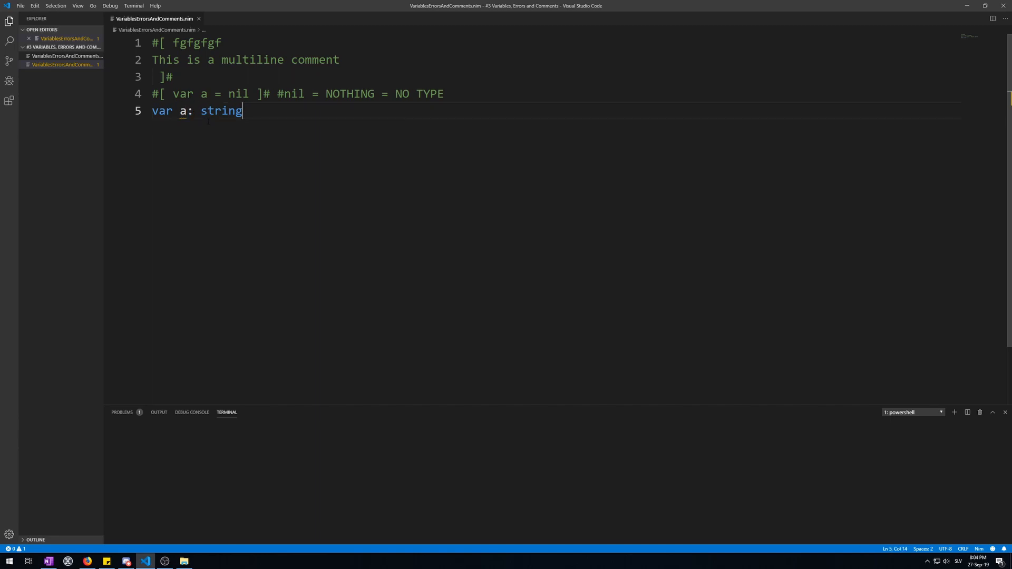
double_click(223, 111)
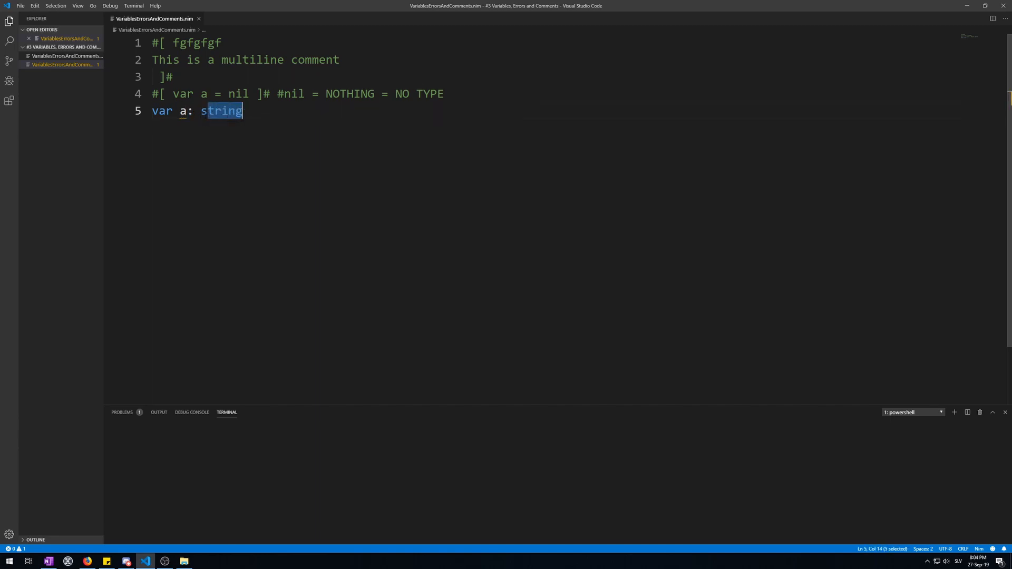
Add var b = 10 on the line below the a declaration.
key(Enter)
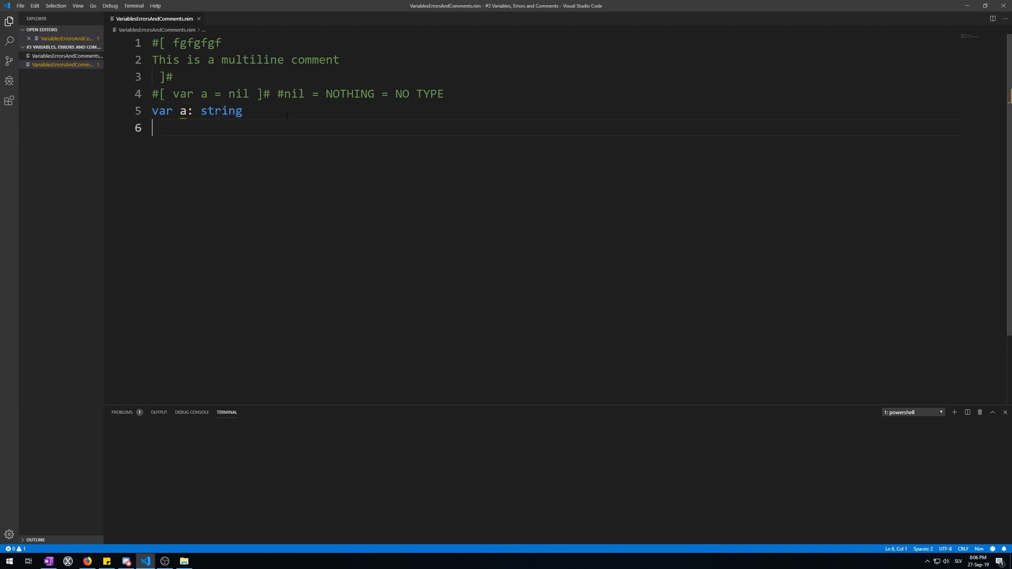
text(var)
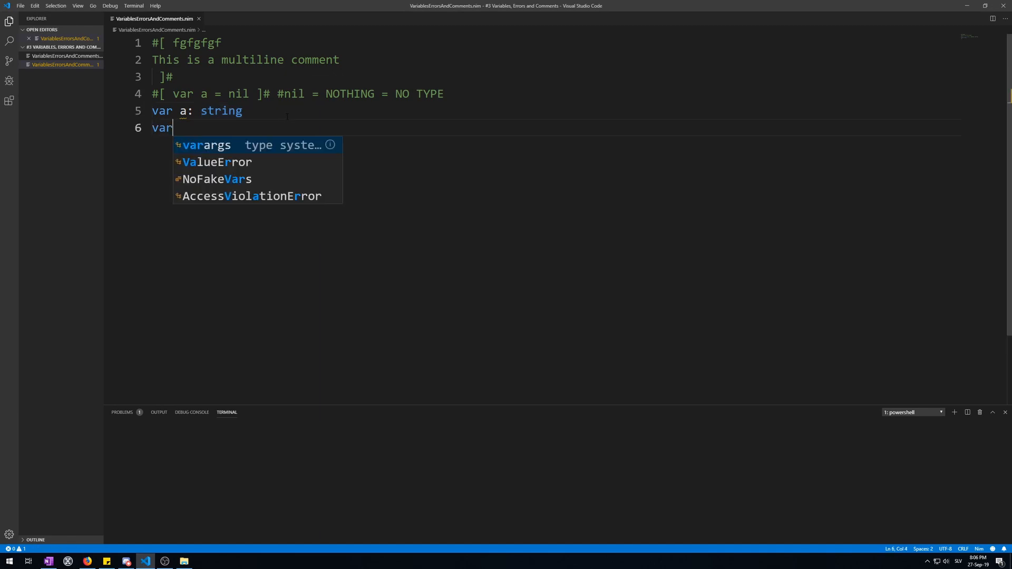
text(b =)
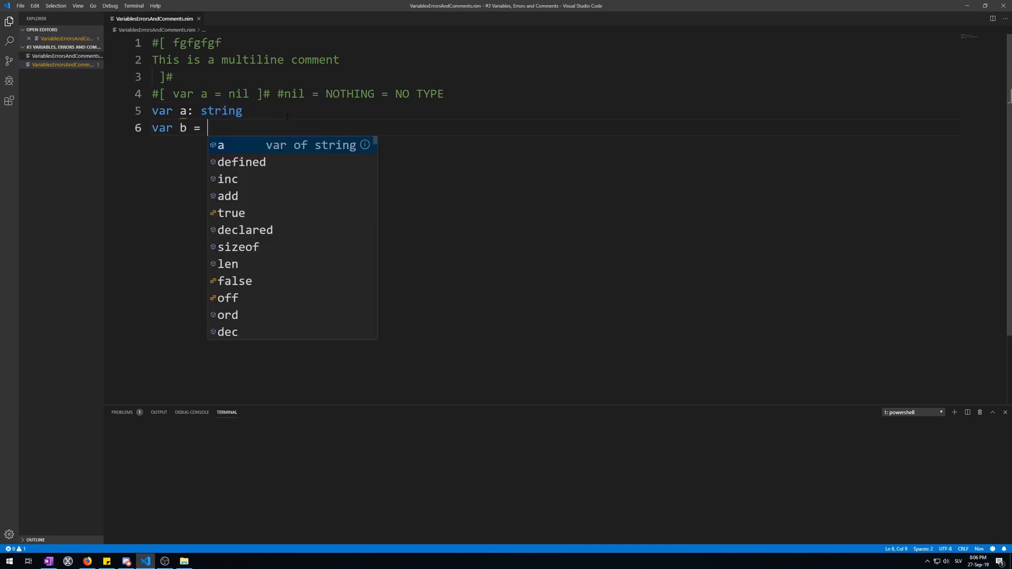
text(10)
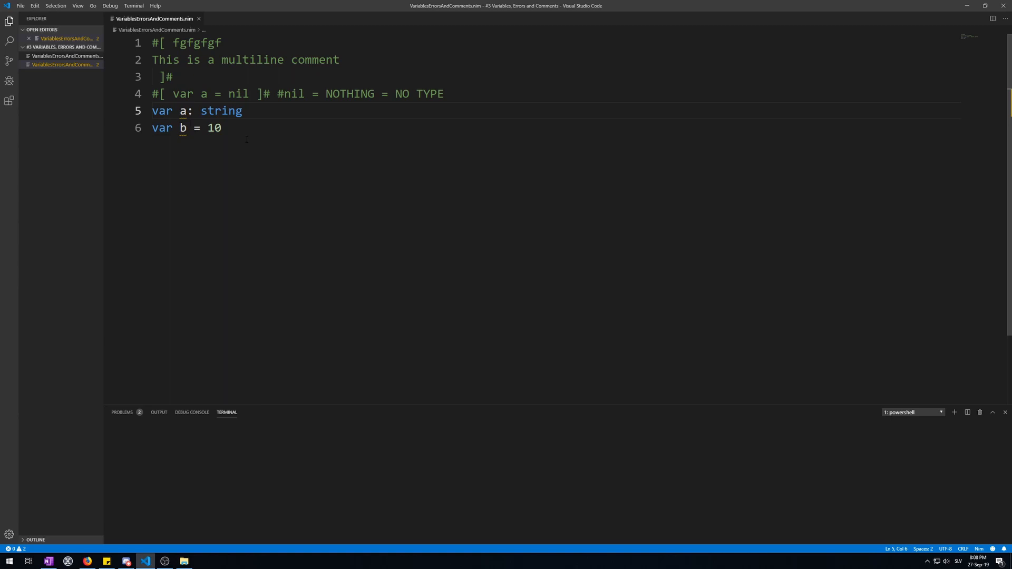
Add echo a on line 8, retype a as int, and run the file so the terminal prints 0.
key(enter)
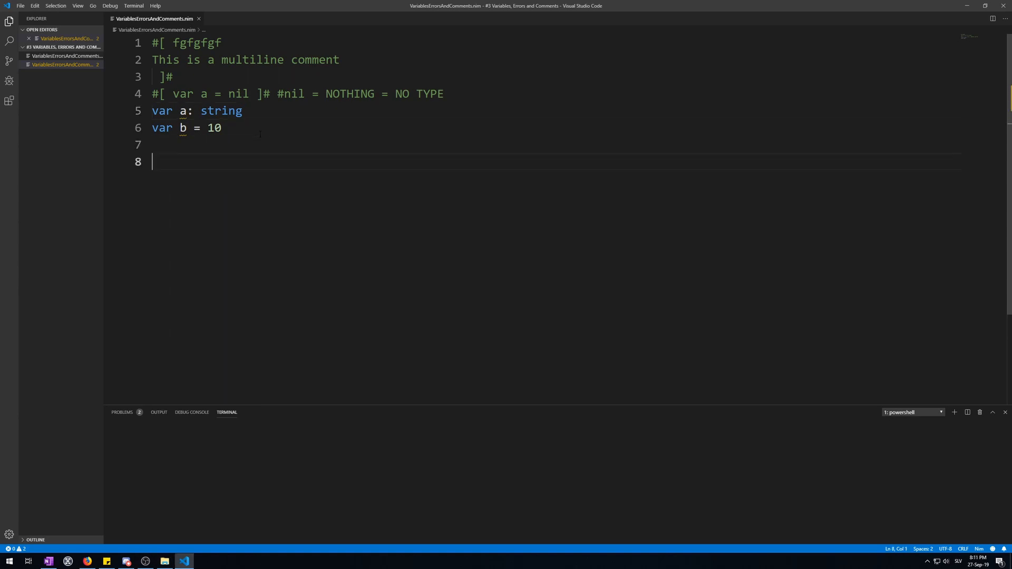
text(echo)
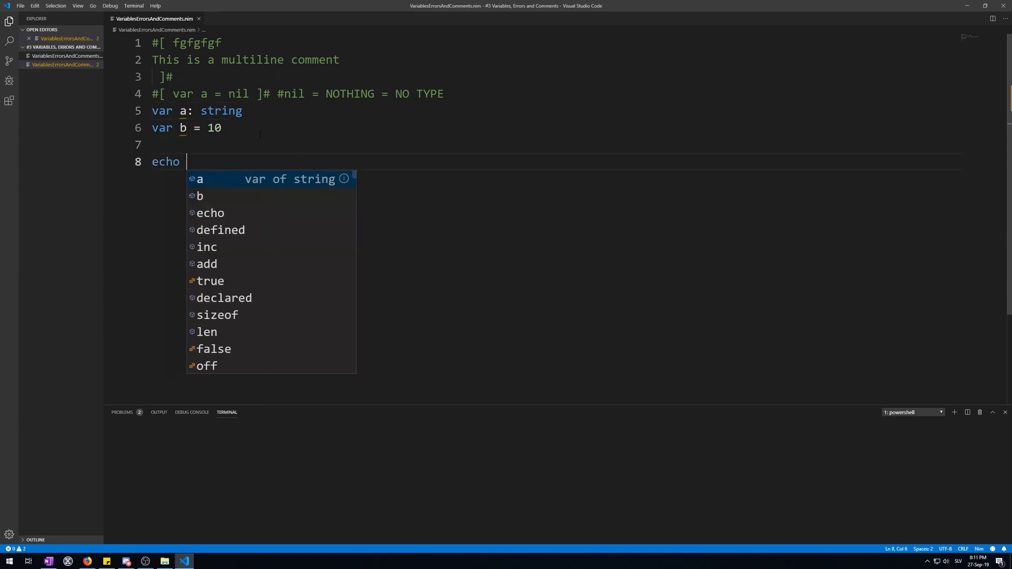
text(a)
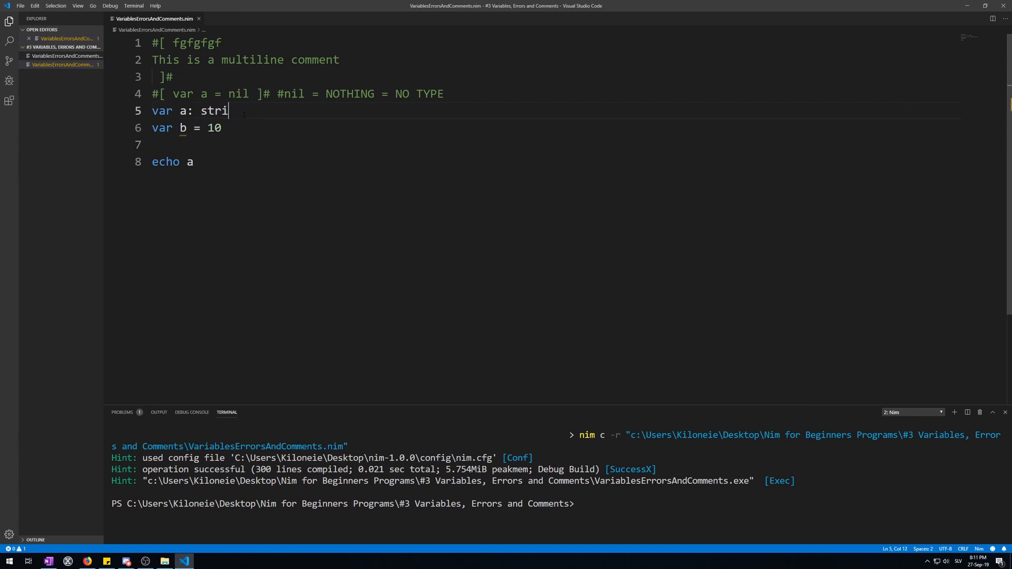
text(int)
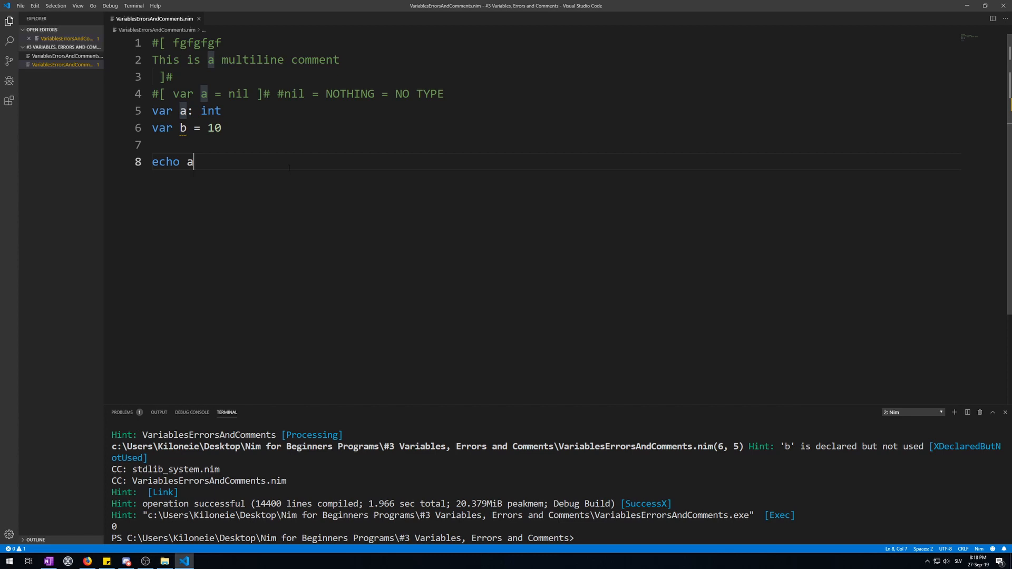
drag(172, 94, 251, 94)
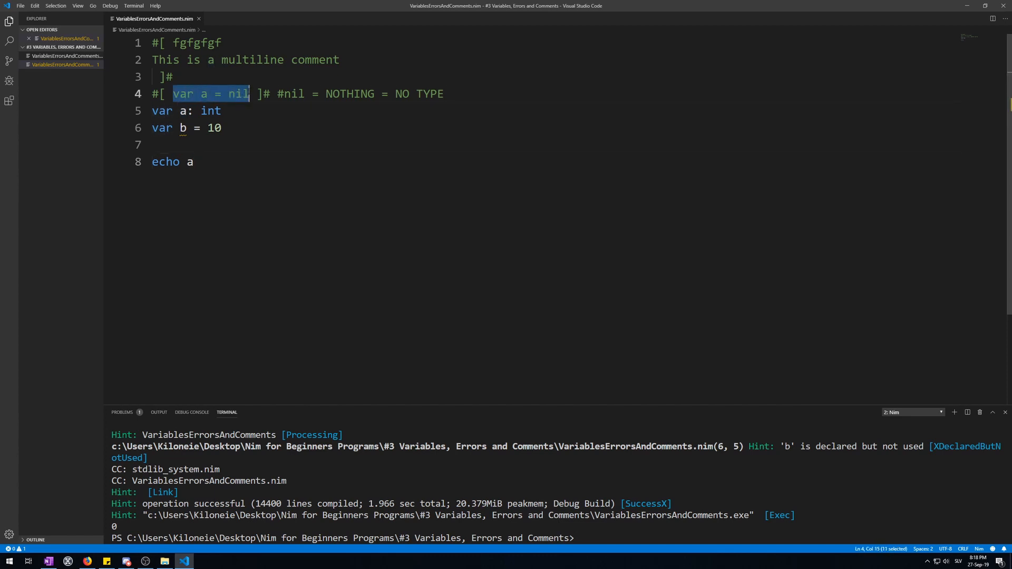
click(197, 162)
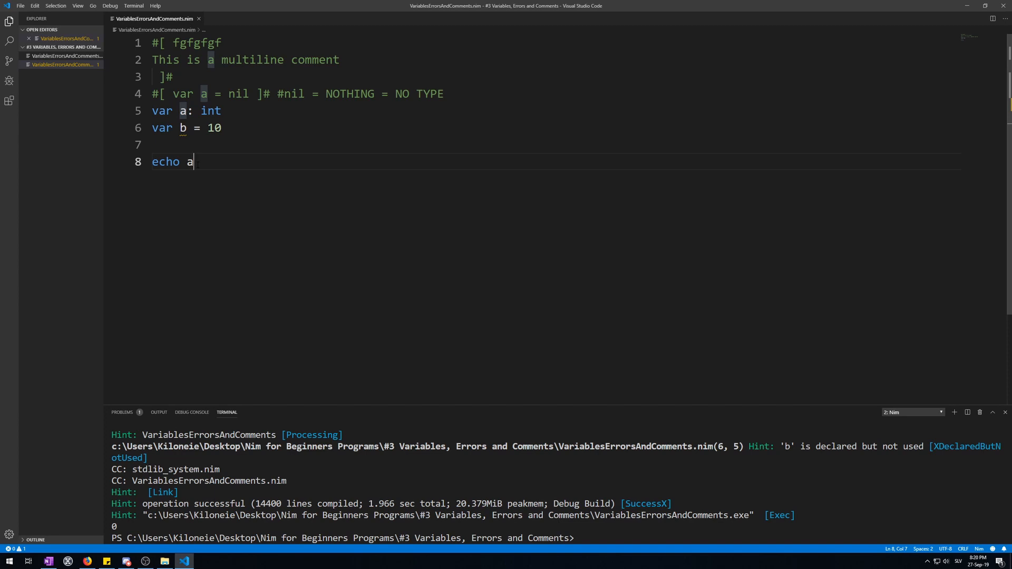
text(va)
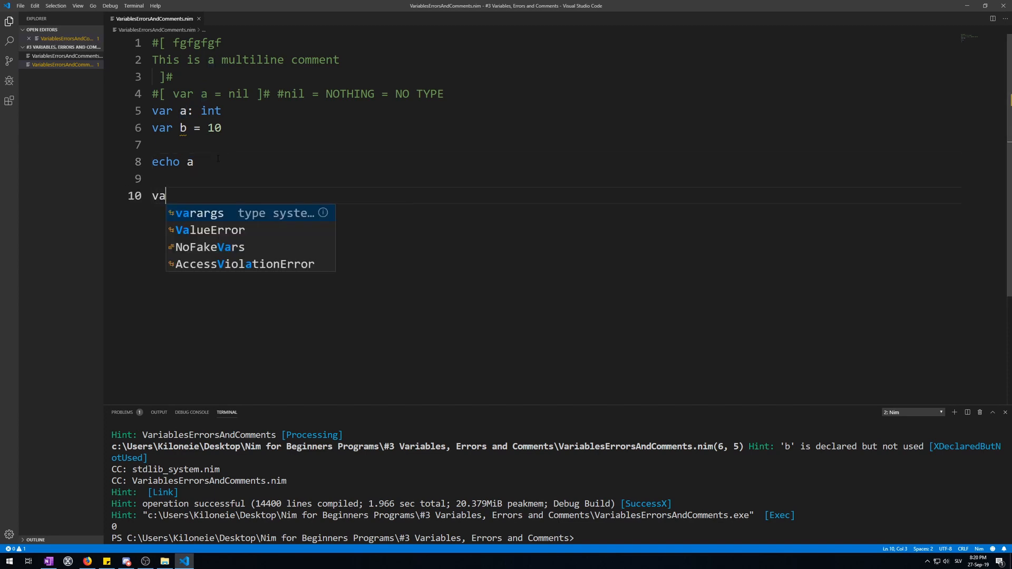
key(Enter)
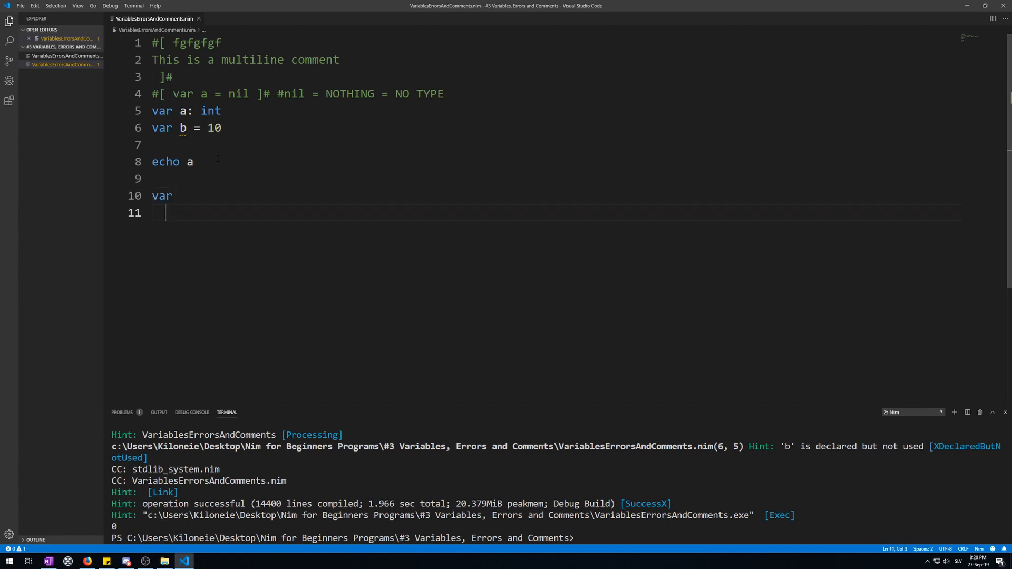
text(d)
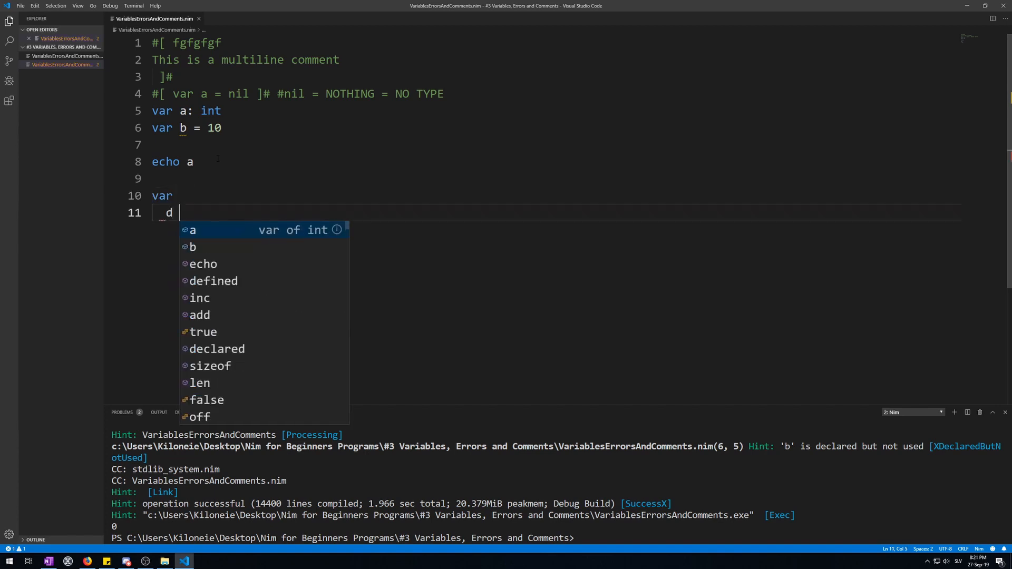
text(= 10)
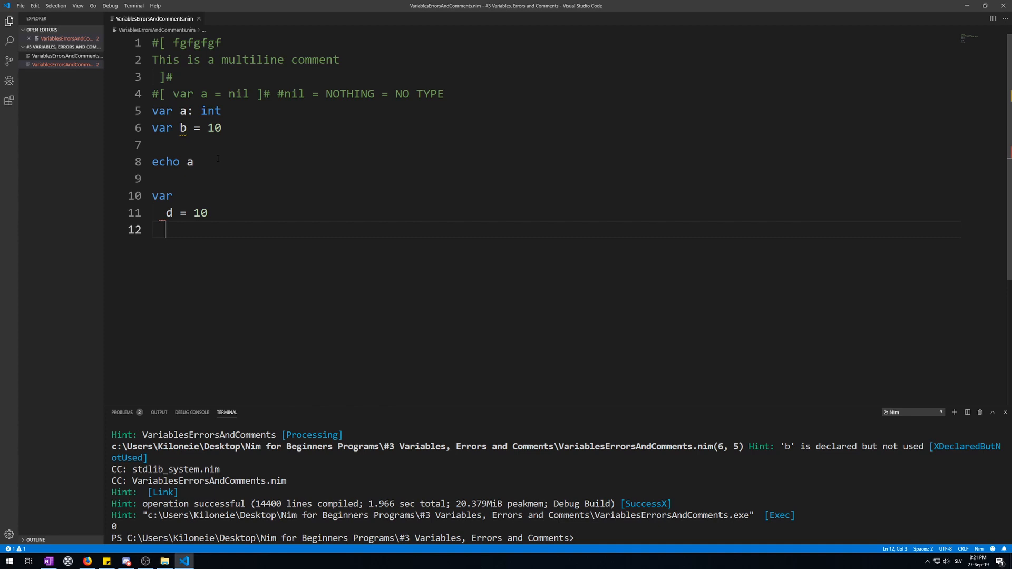
text(e =)
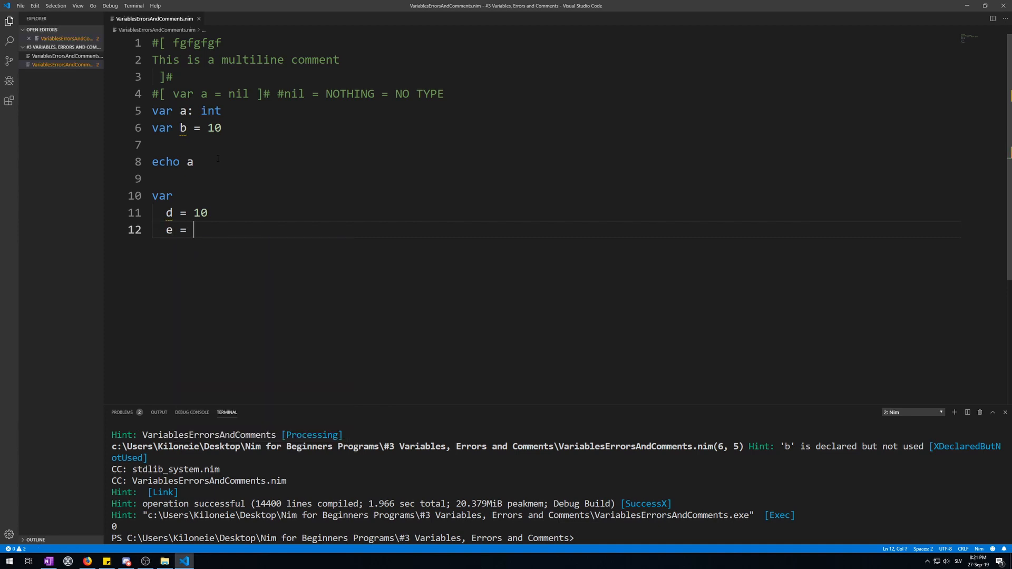
text(5)
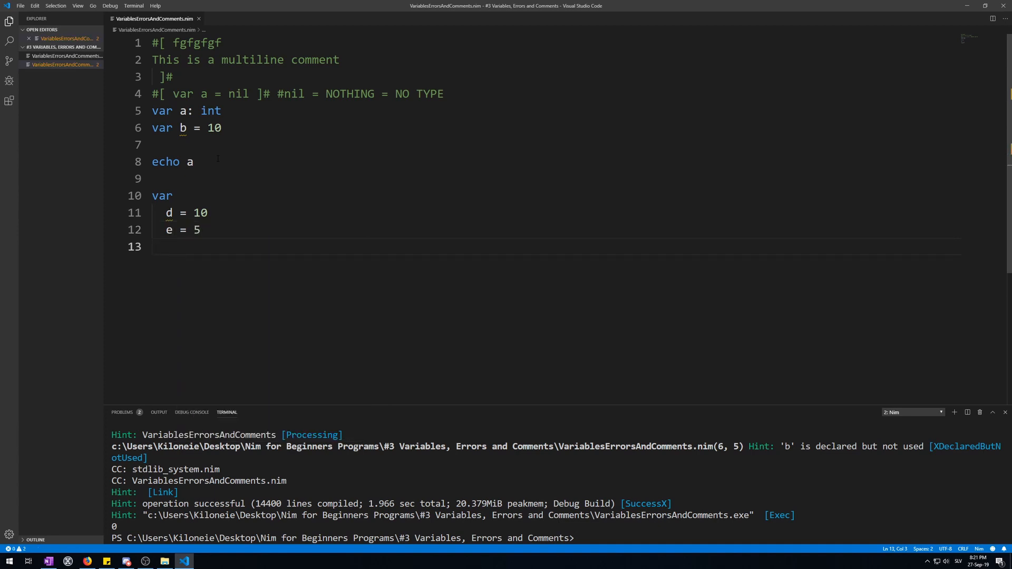
text(w: int)
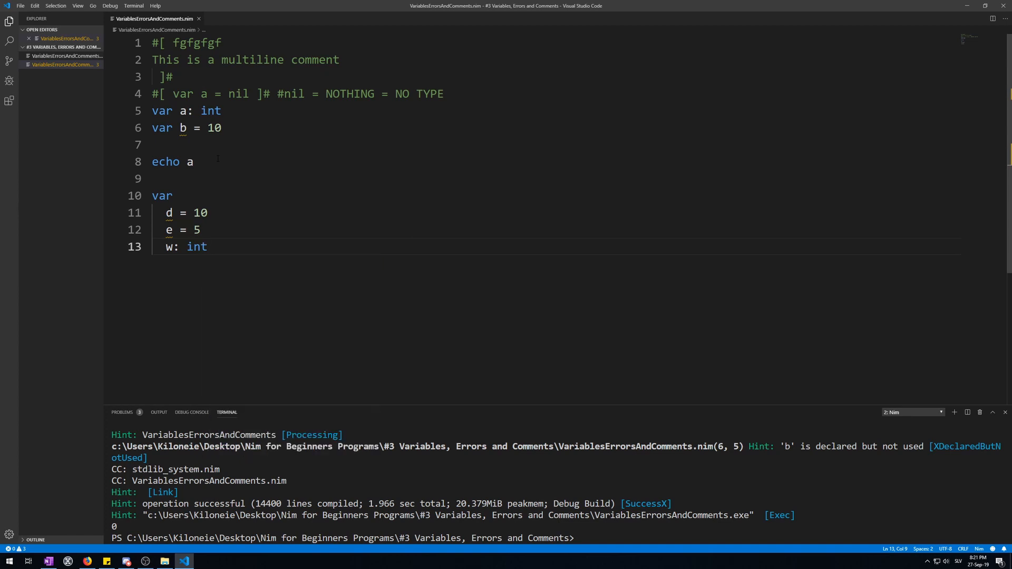
text(q:)
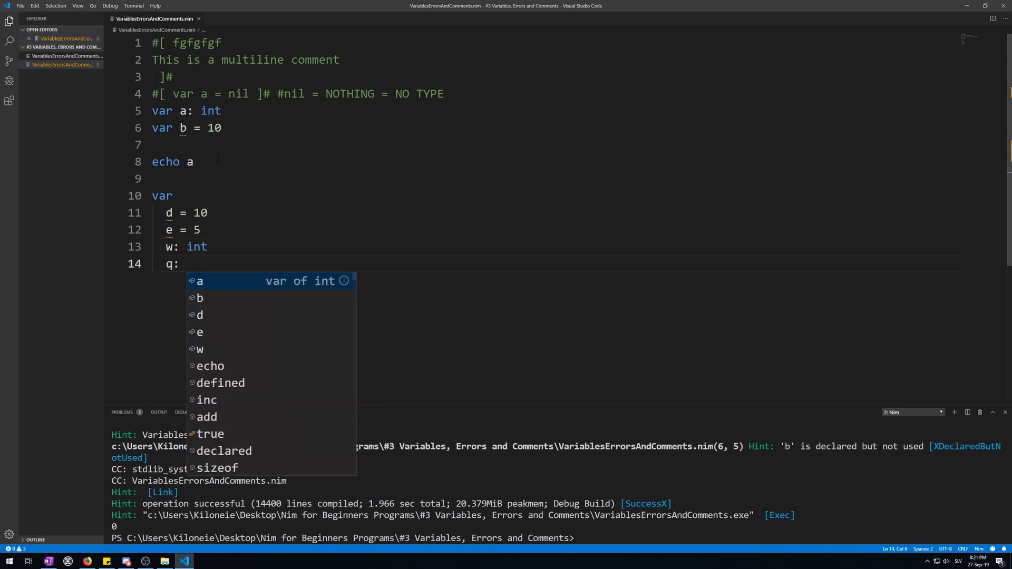
text(float)
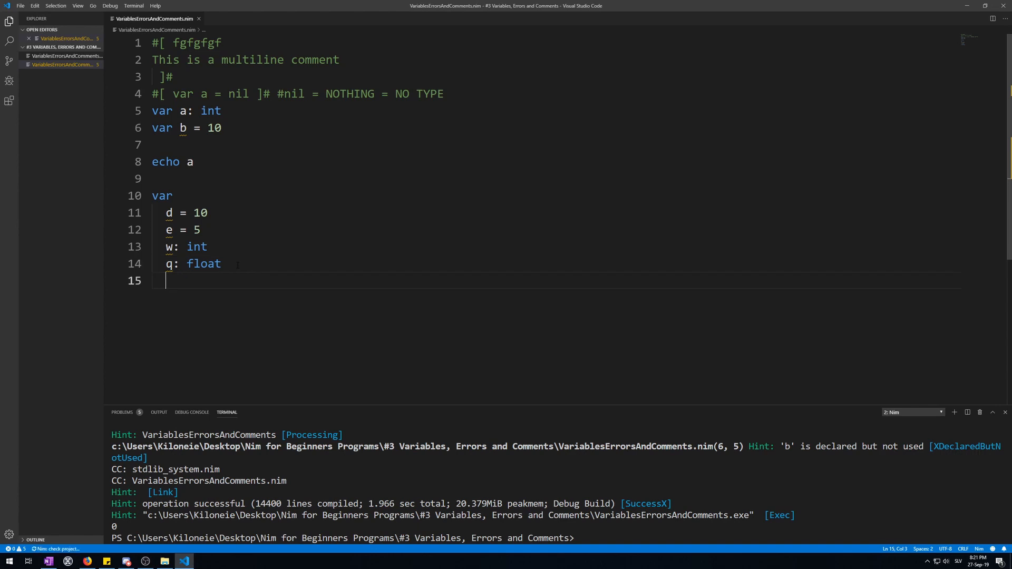
key(Enter)
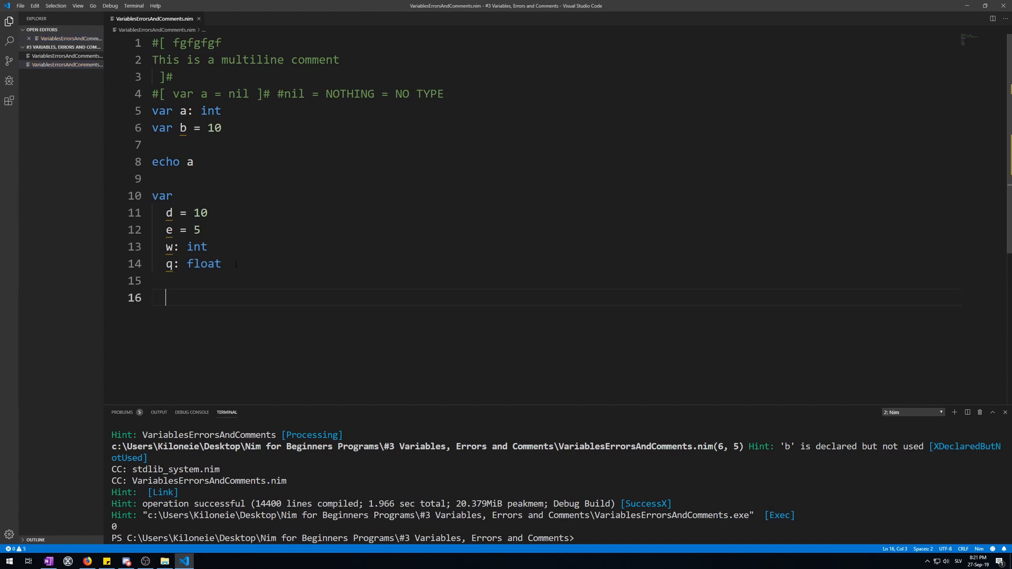
text(var)
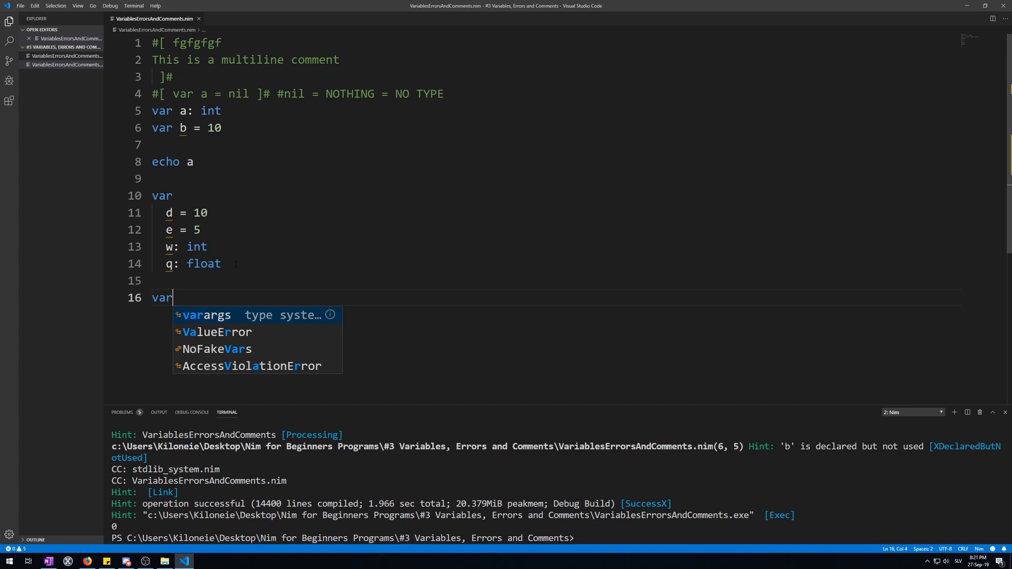
text(let)
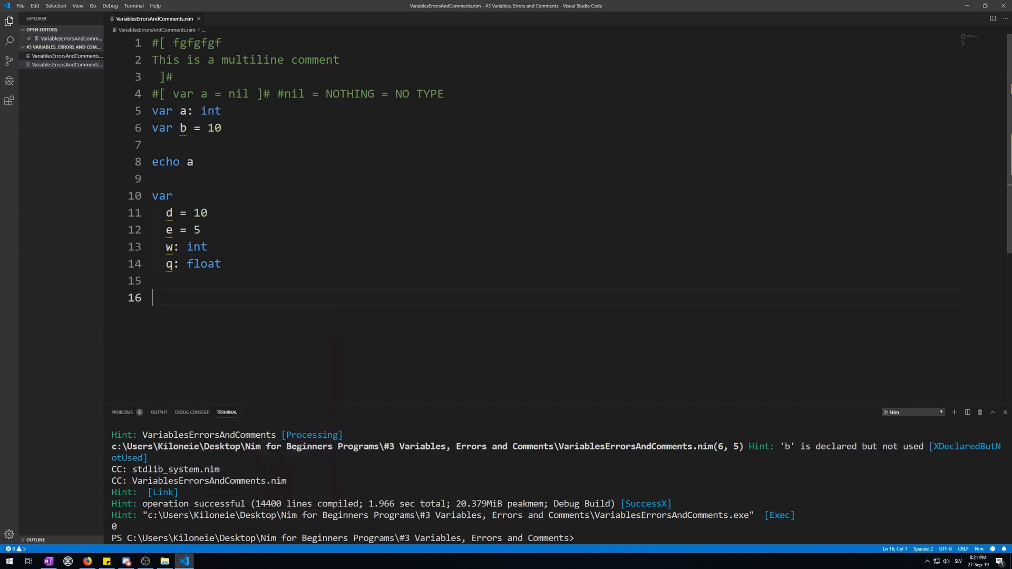
drag(153, 196, 191, 247)
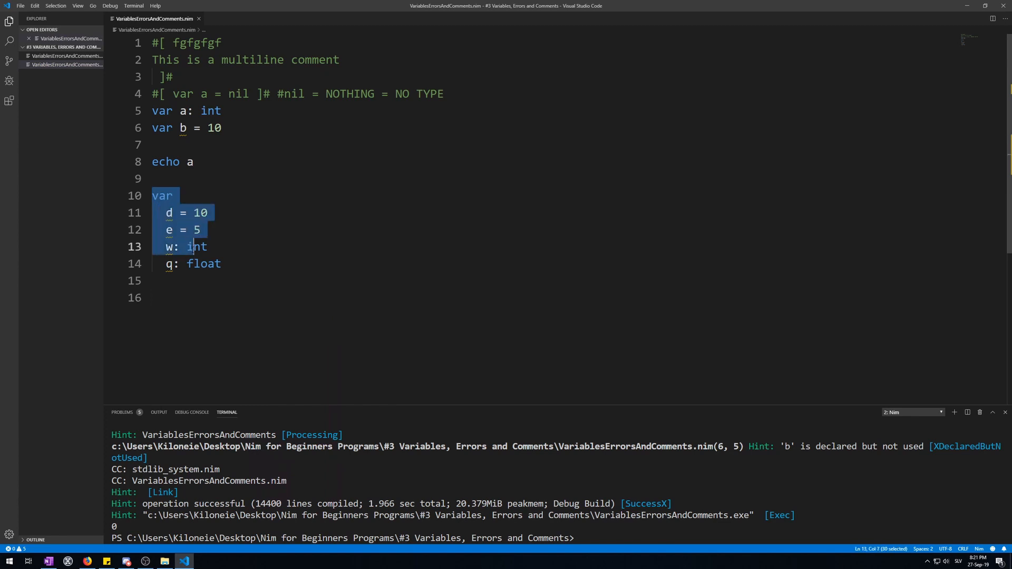
click(152, 297)
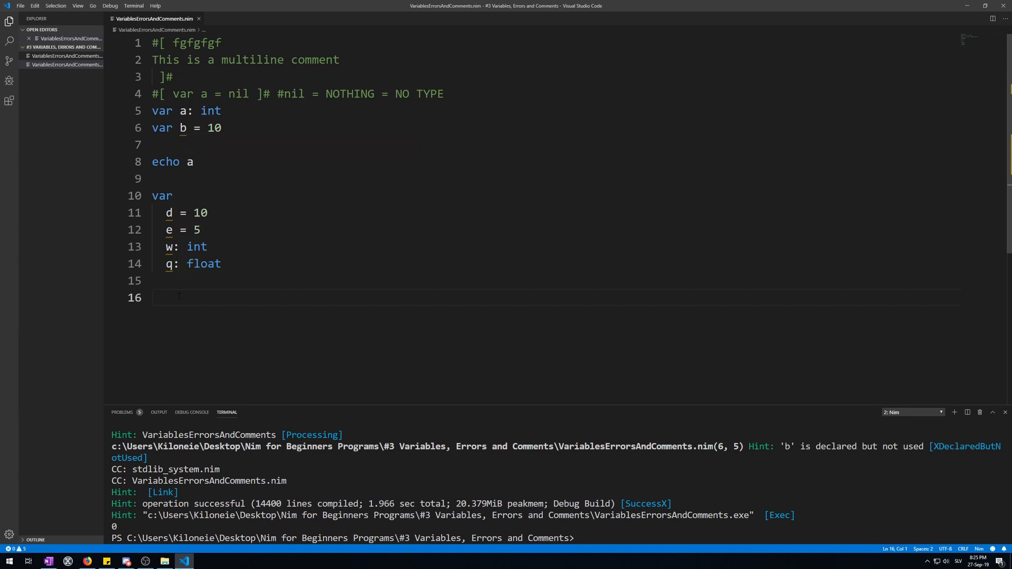
Declare var someVariable: string = "some String" on line 16.
text(var)
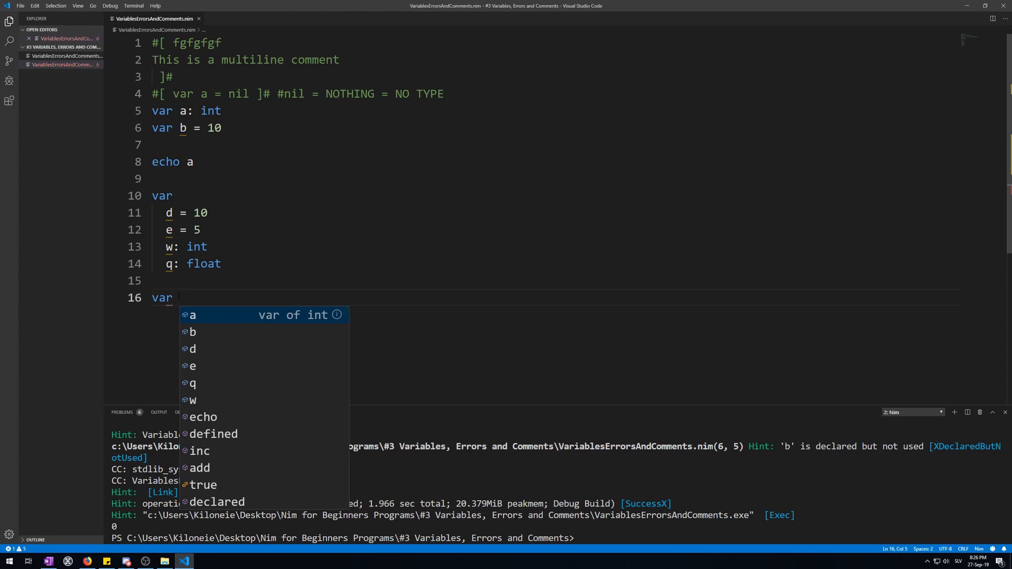
text(some)
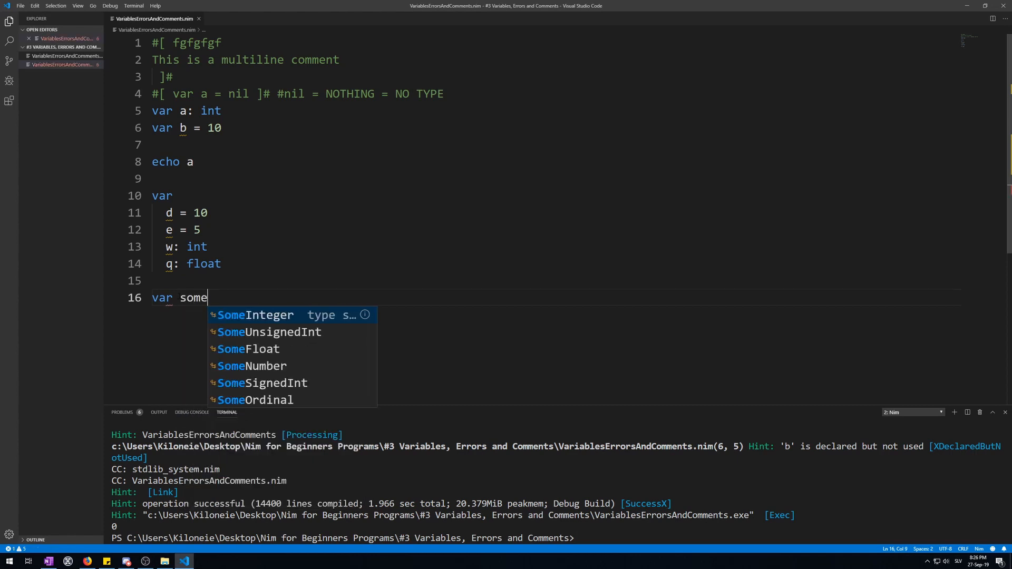
text(Variable:)
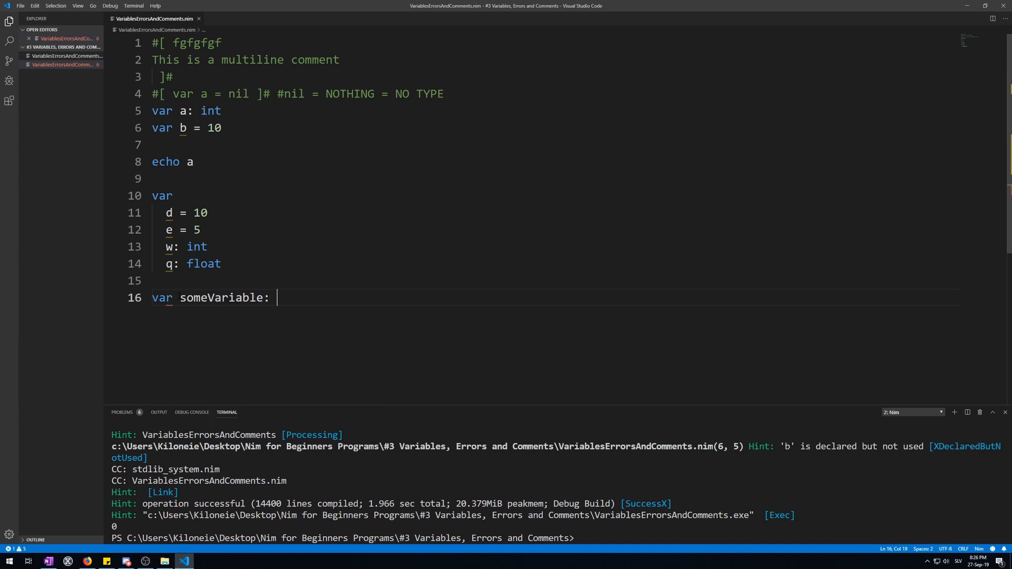
text(string =)
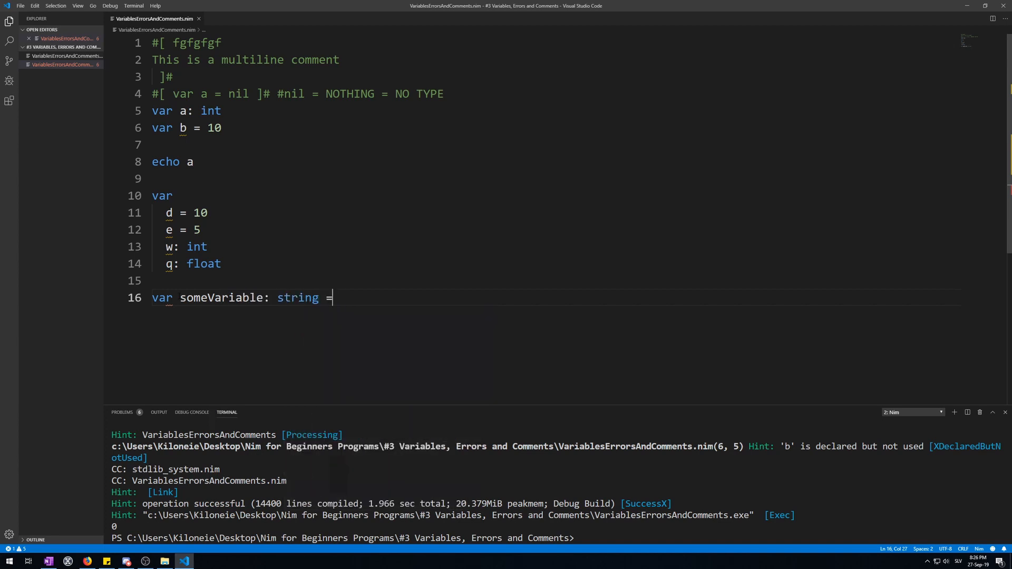
text("some S")
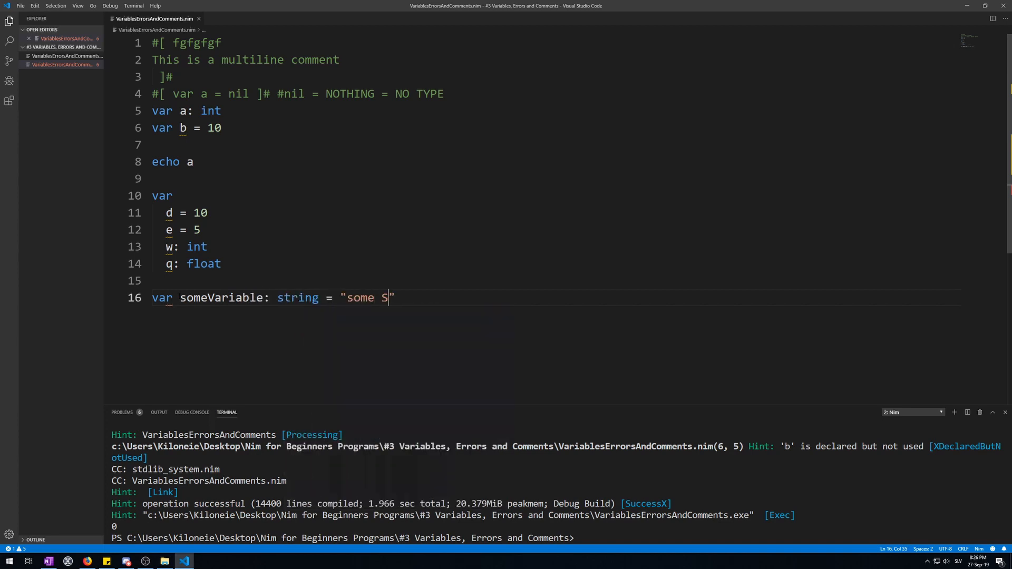
text(tring)
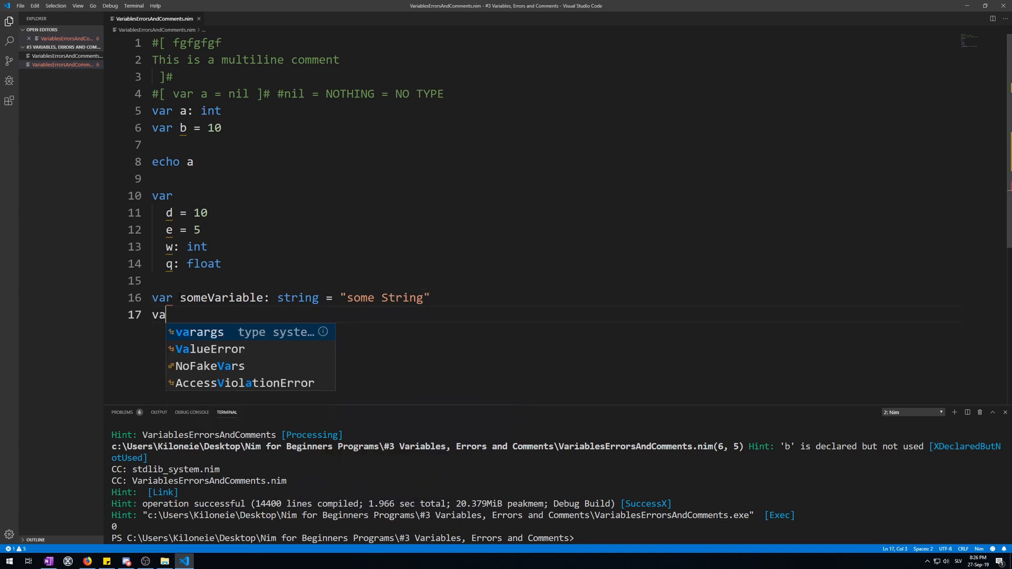
Declare let i: float = 23.55 on line 17.
text(let)
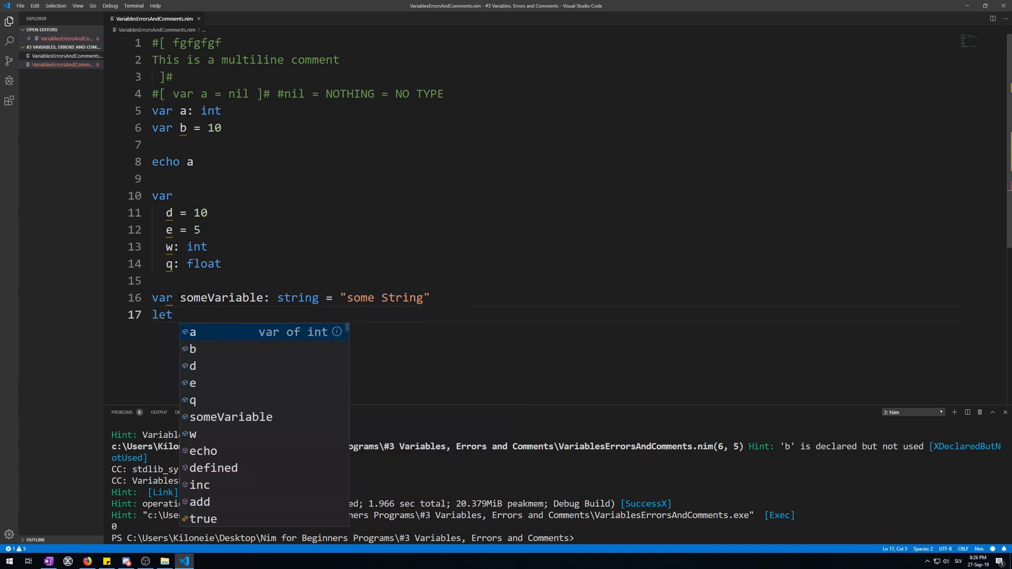
text(i)
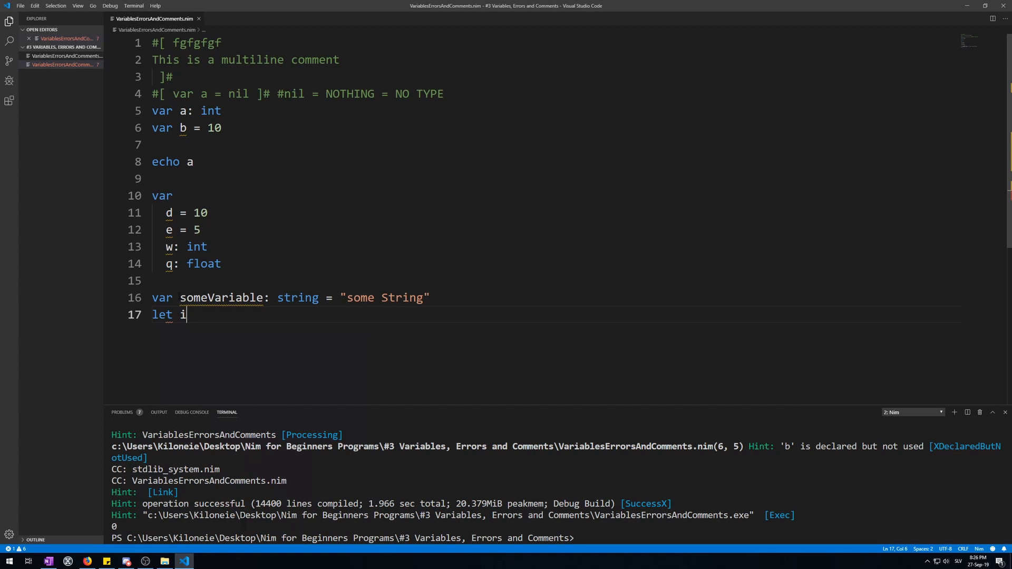
text(: float =)
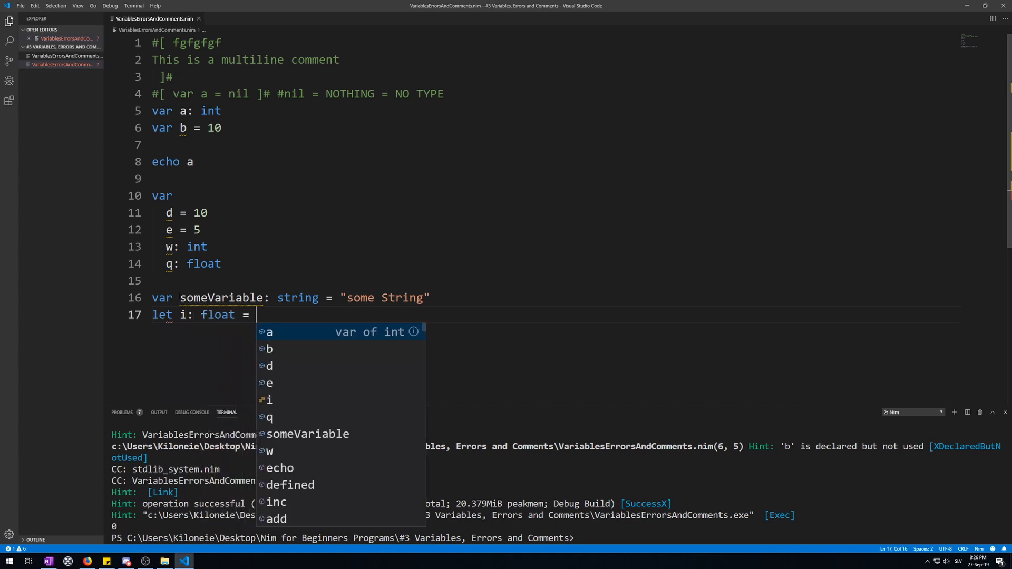
text(23.)
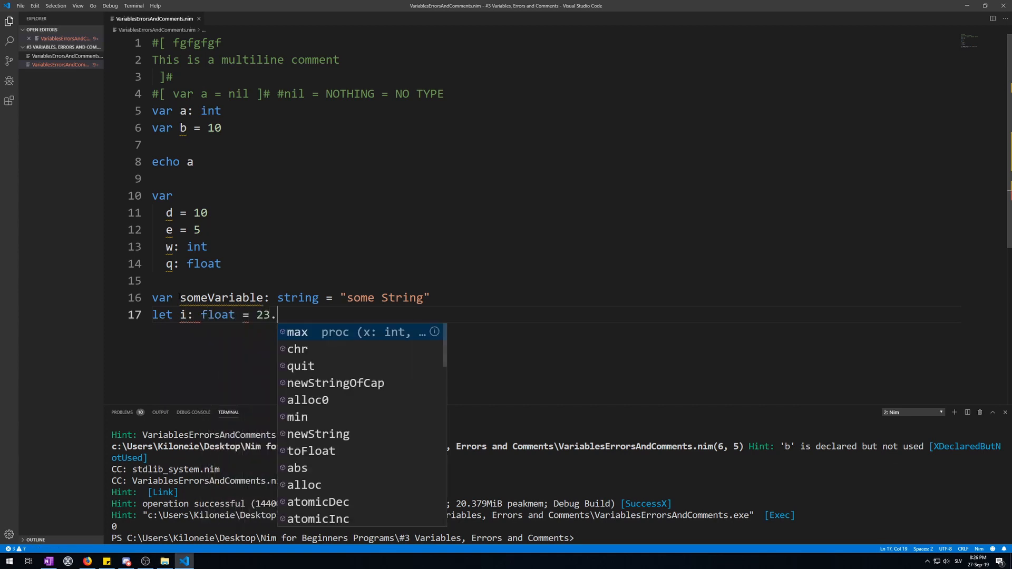
text(55)
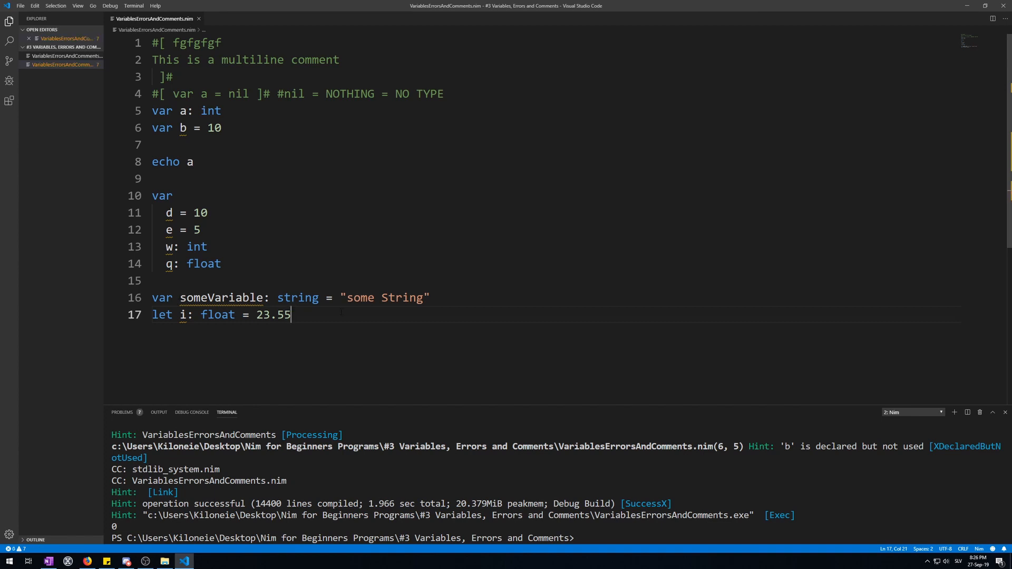
double_click(272, 314)
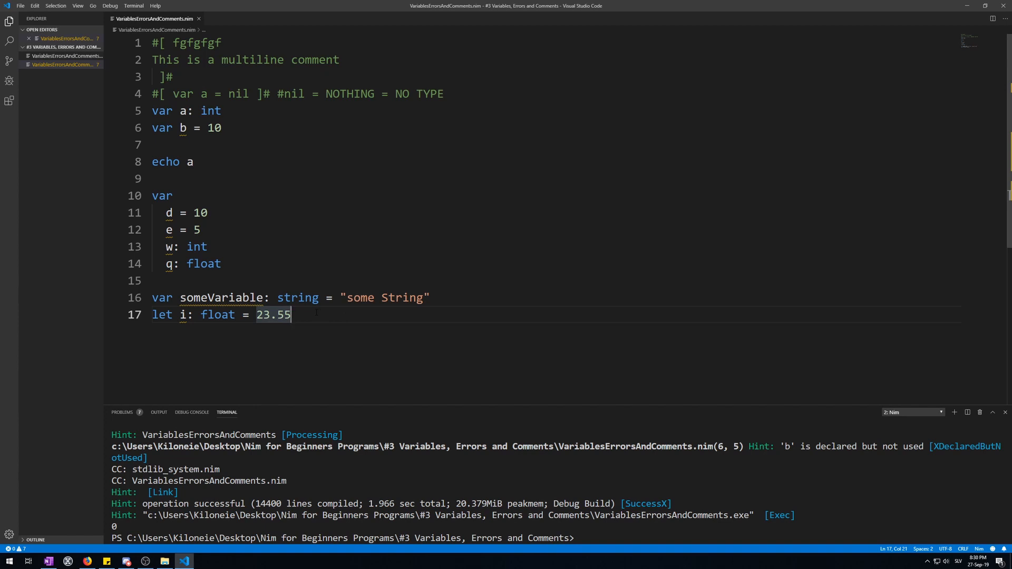
Add echo someVariable.type and echo i.type, running the file to print string and float.
text(echo)
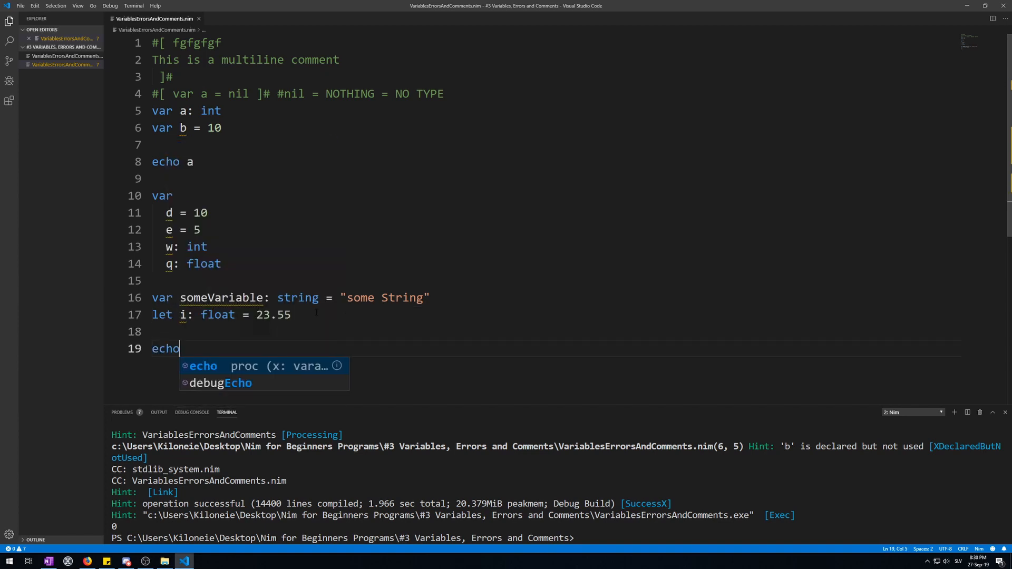
text(someVariable.)
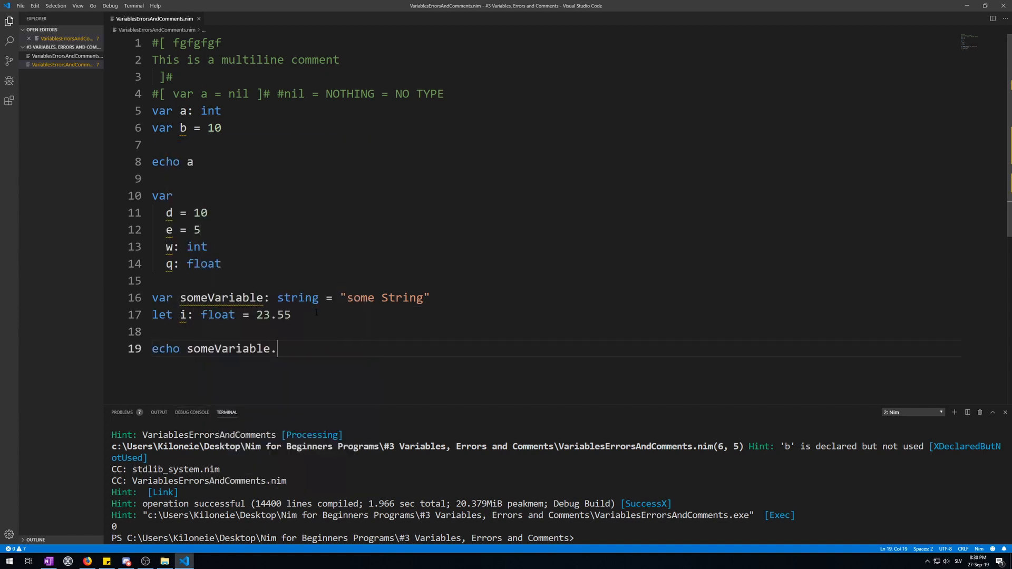
text(type)
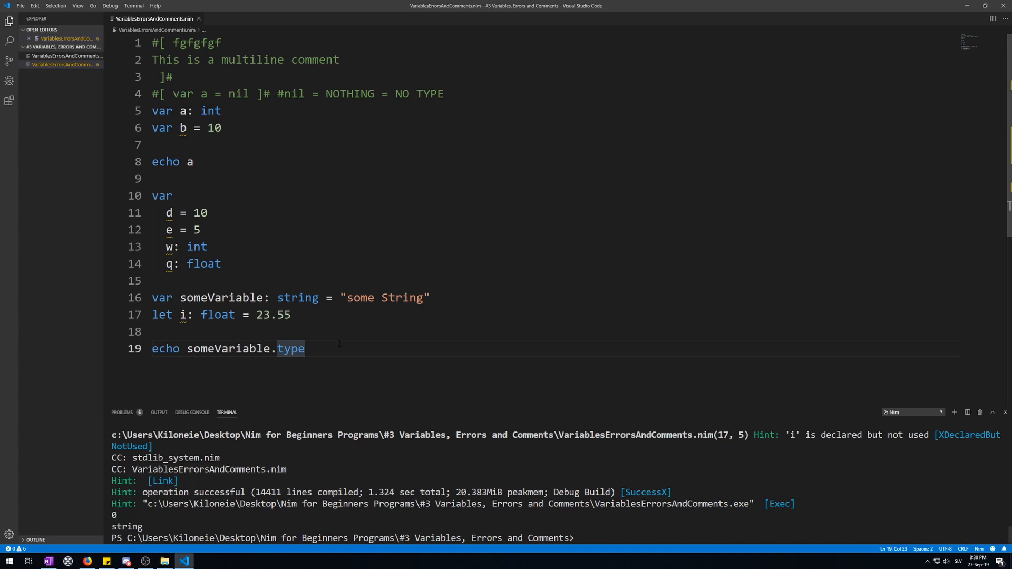
text(ech)
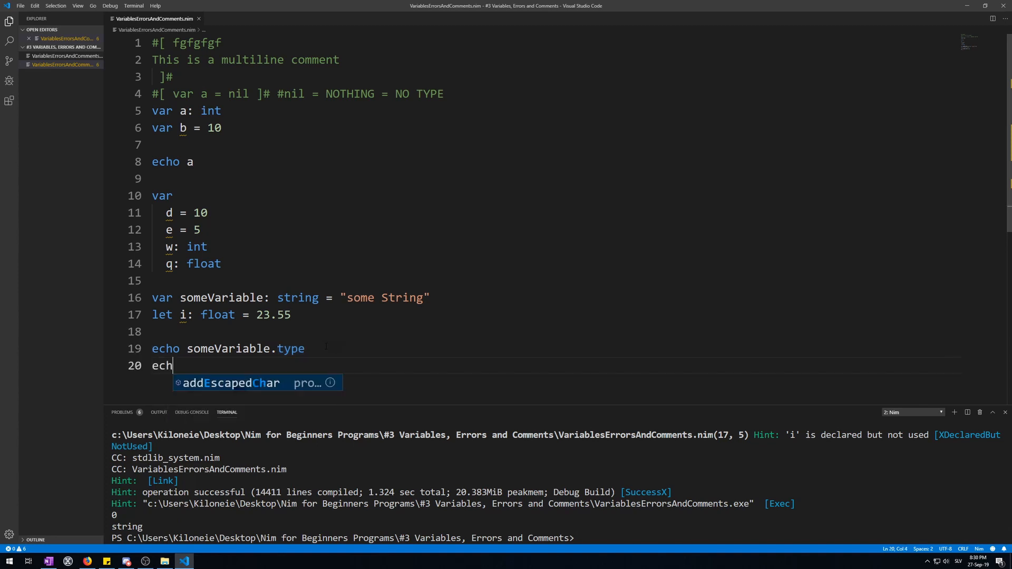
text(o)
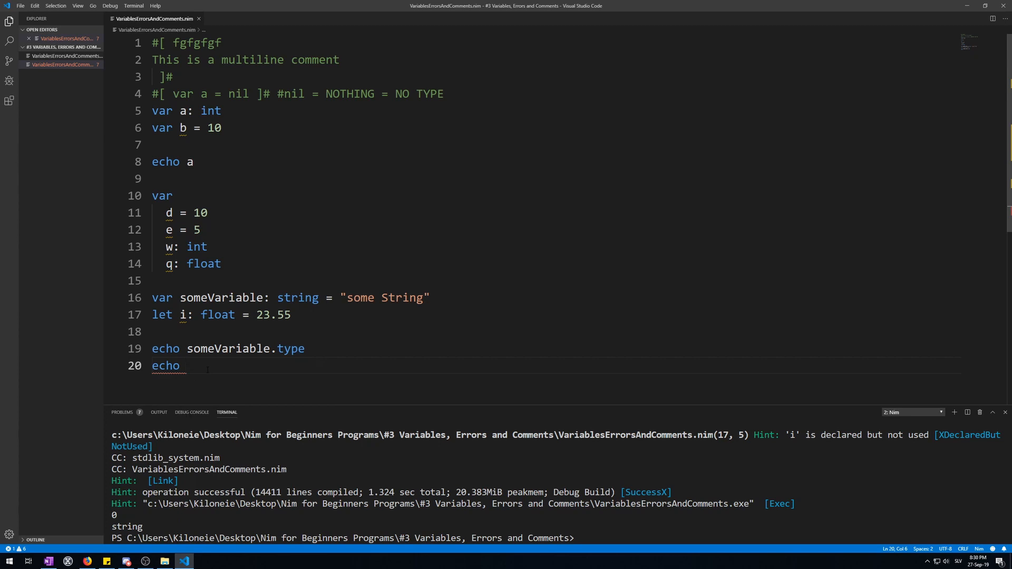
text(i.t)
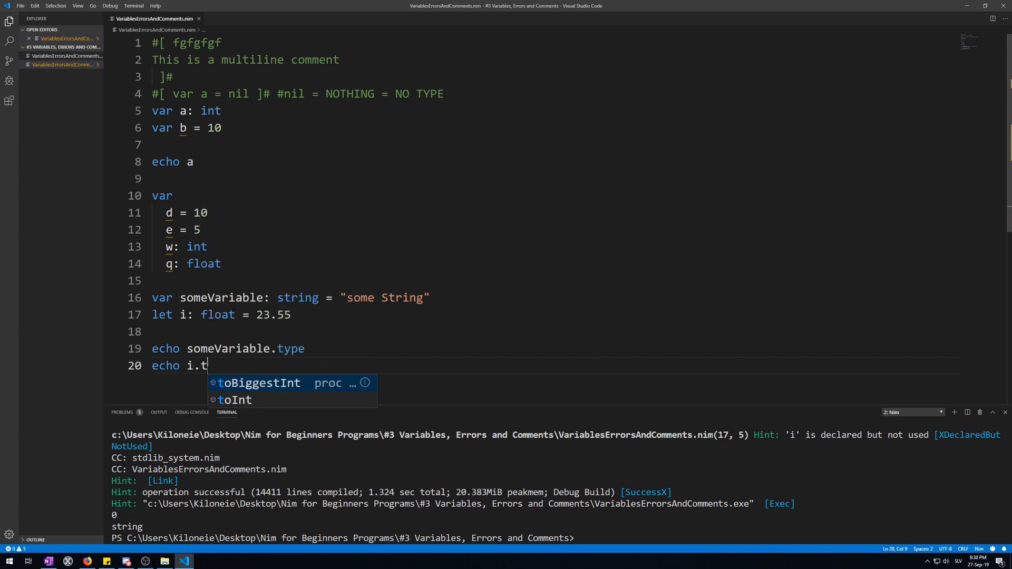
text(ype)
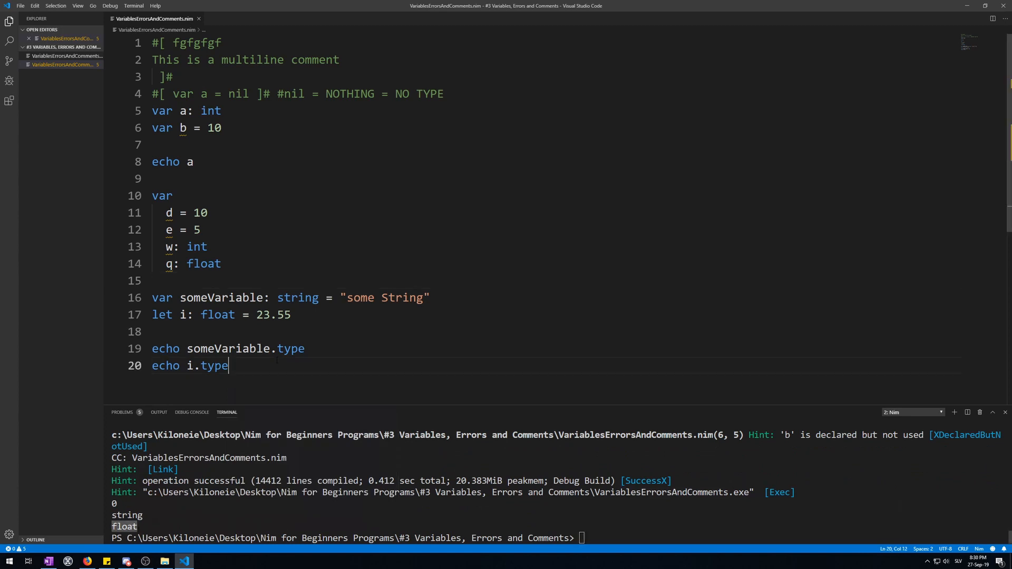
double_click(214, 366)
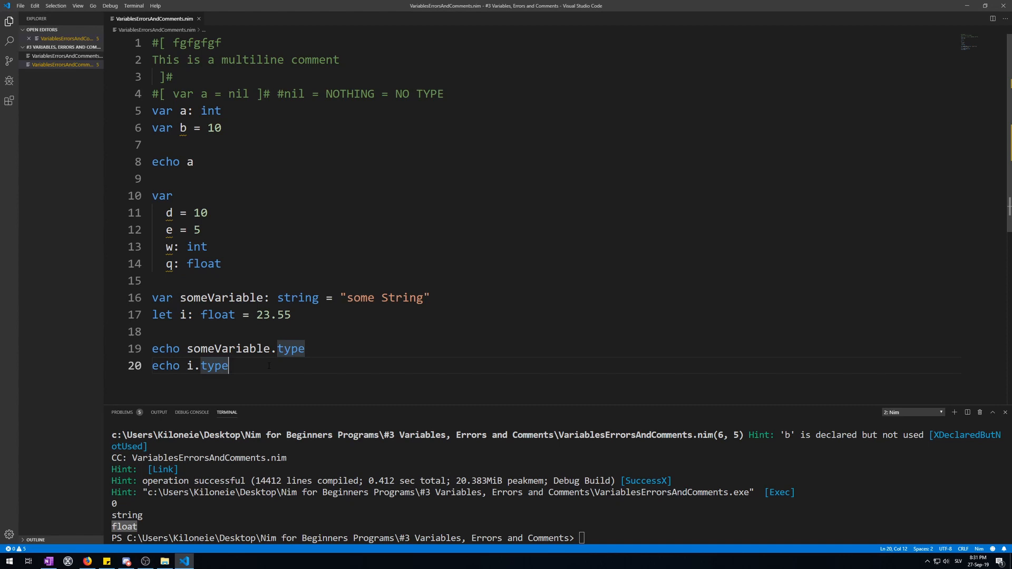